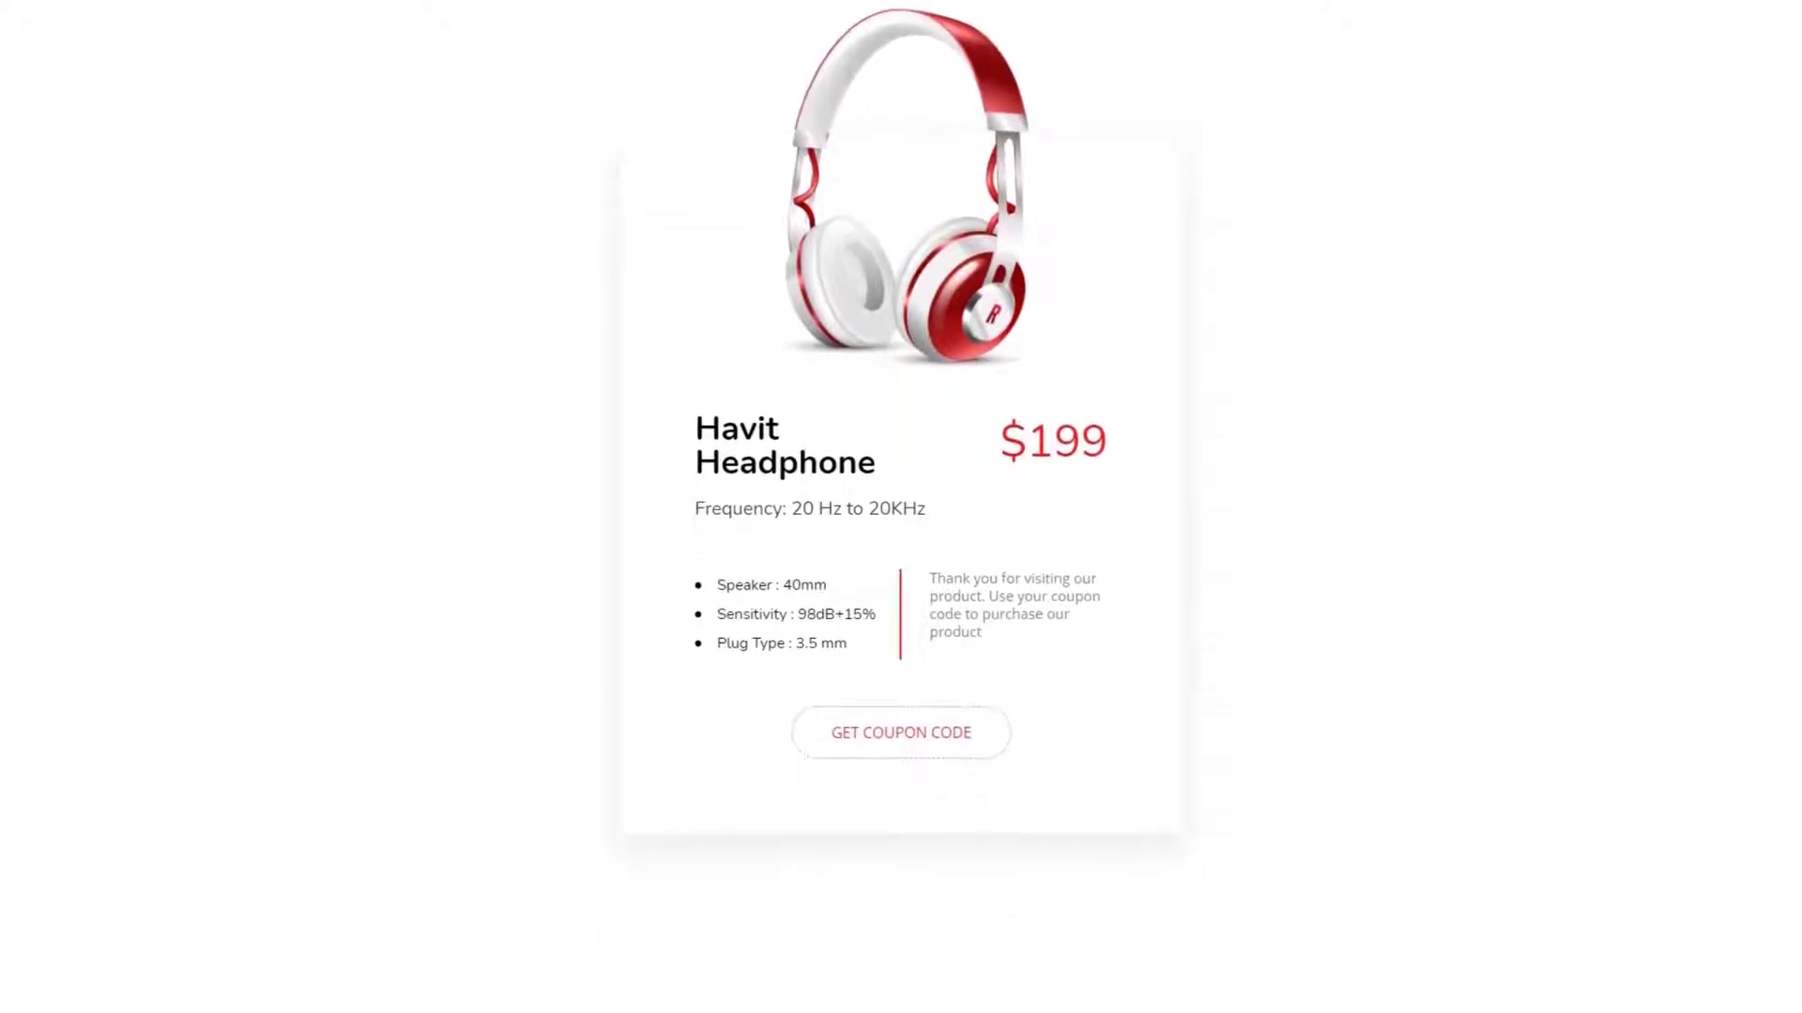
Place the Coupon Code widget below the $60 cake price, showing EIDADHA40 and a Get 20% Discount button
scroll(down, 3)
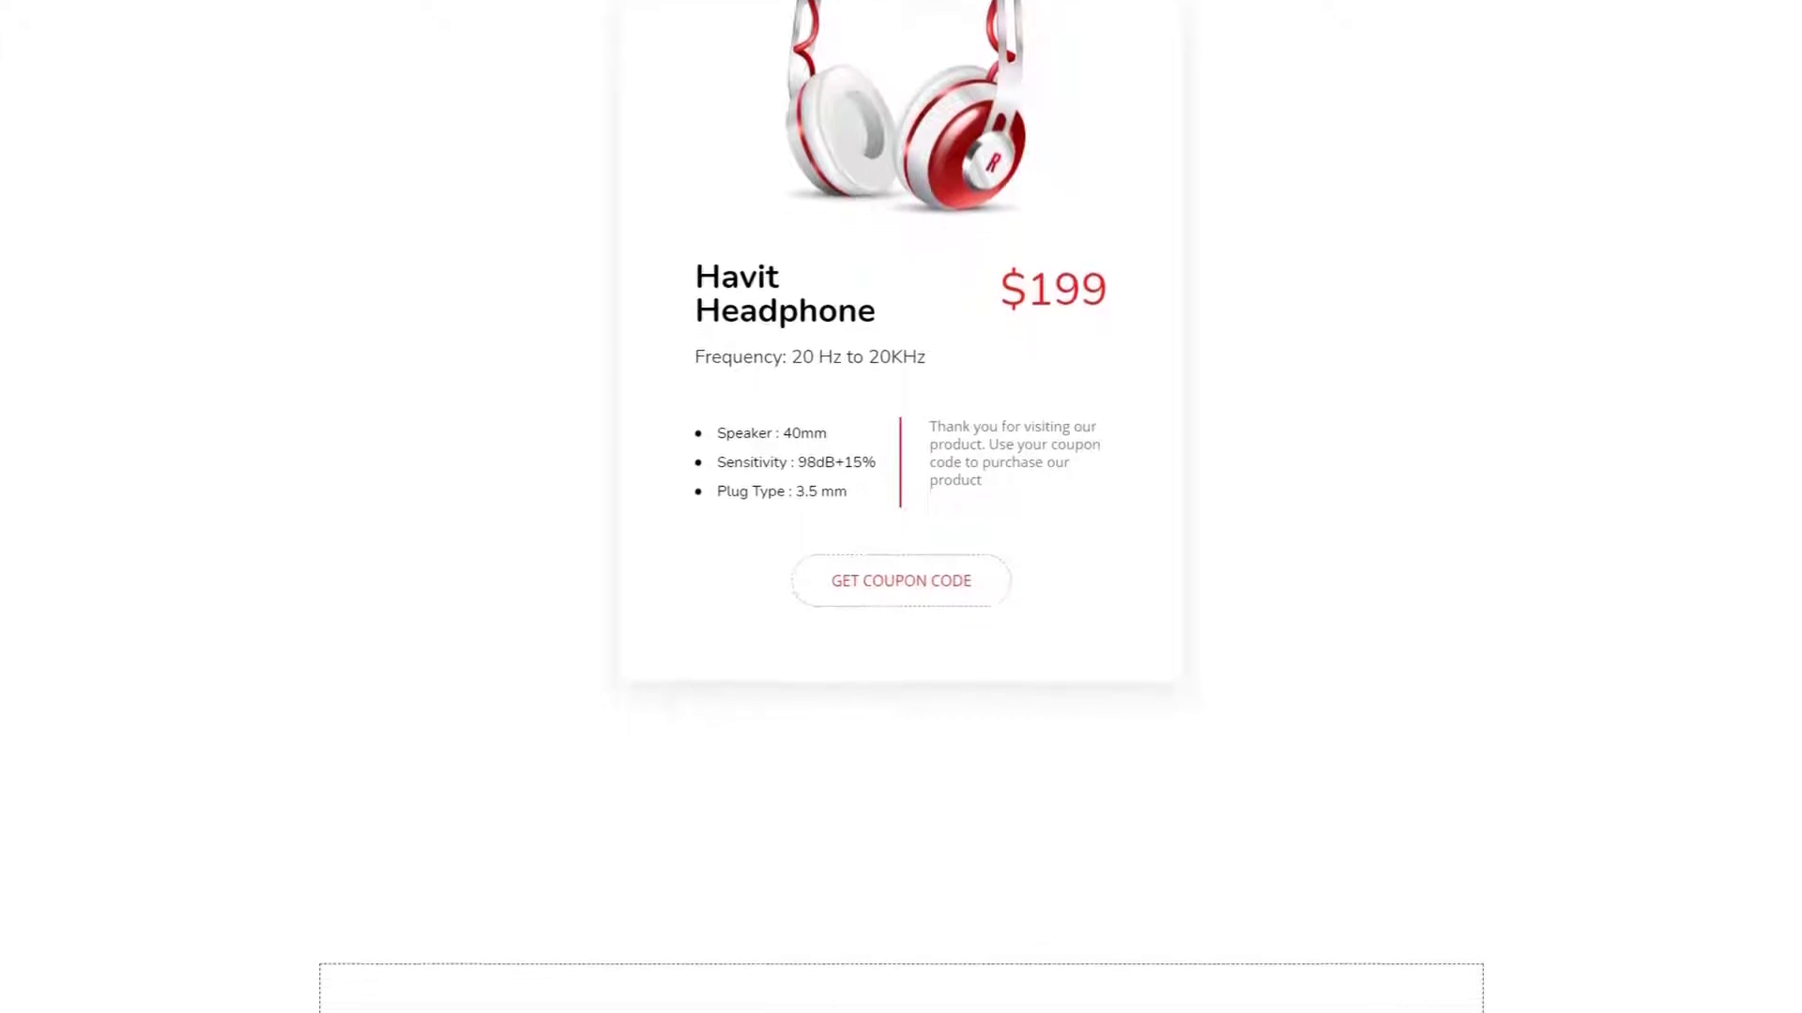
scroll(down, 3)
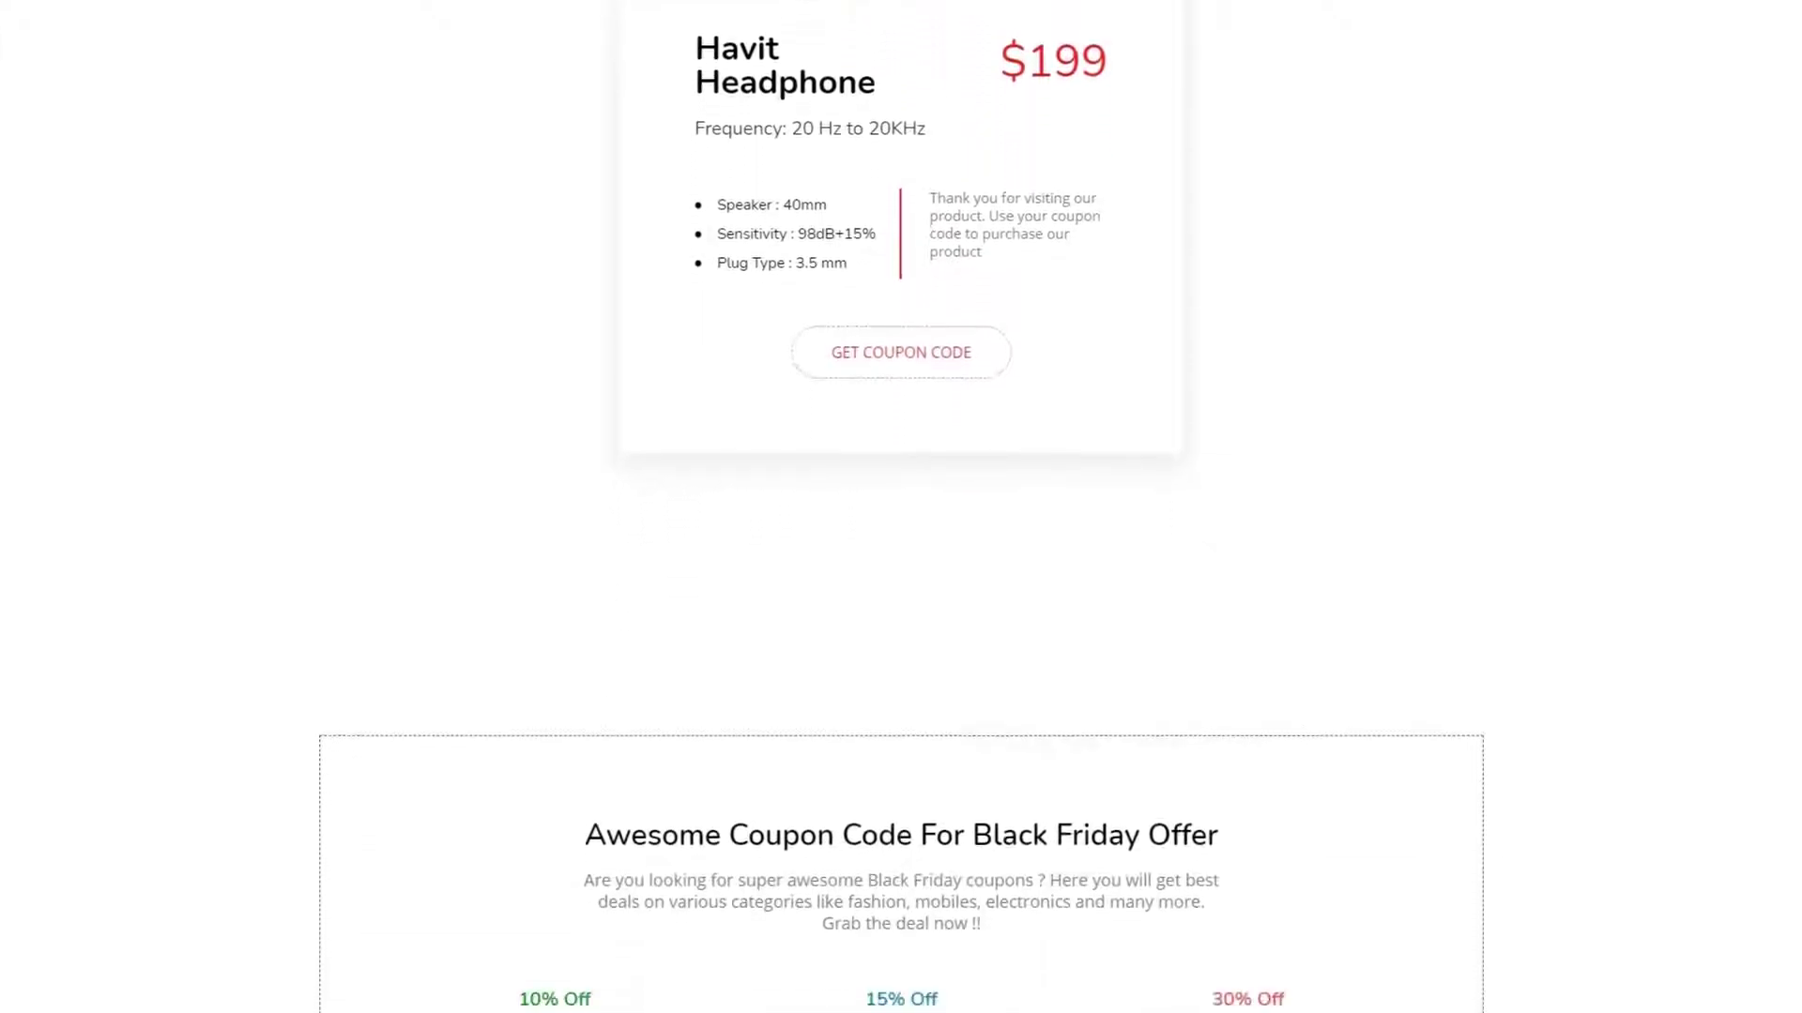
scroll(down, 3)
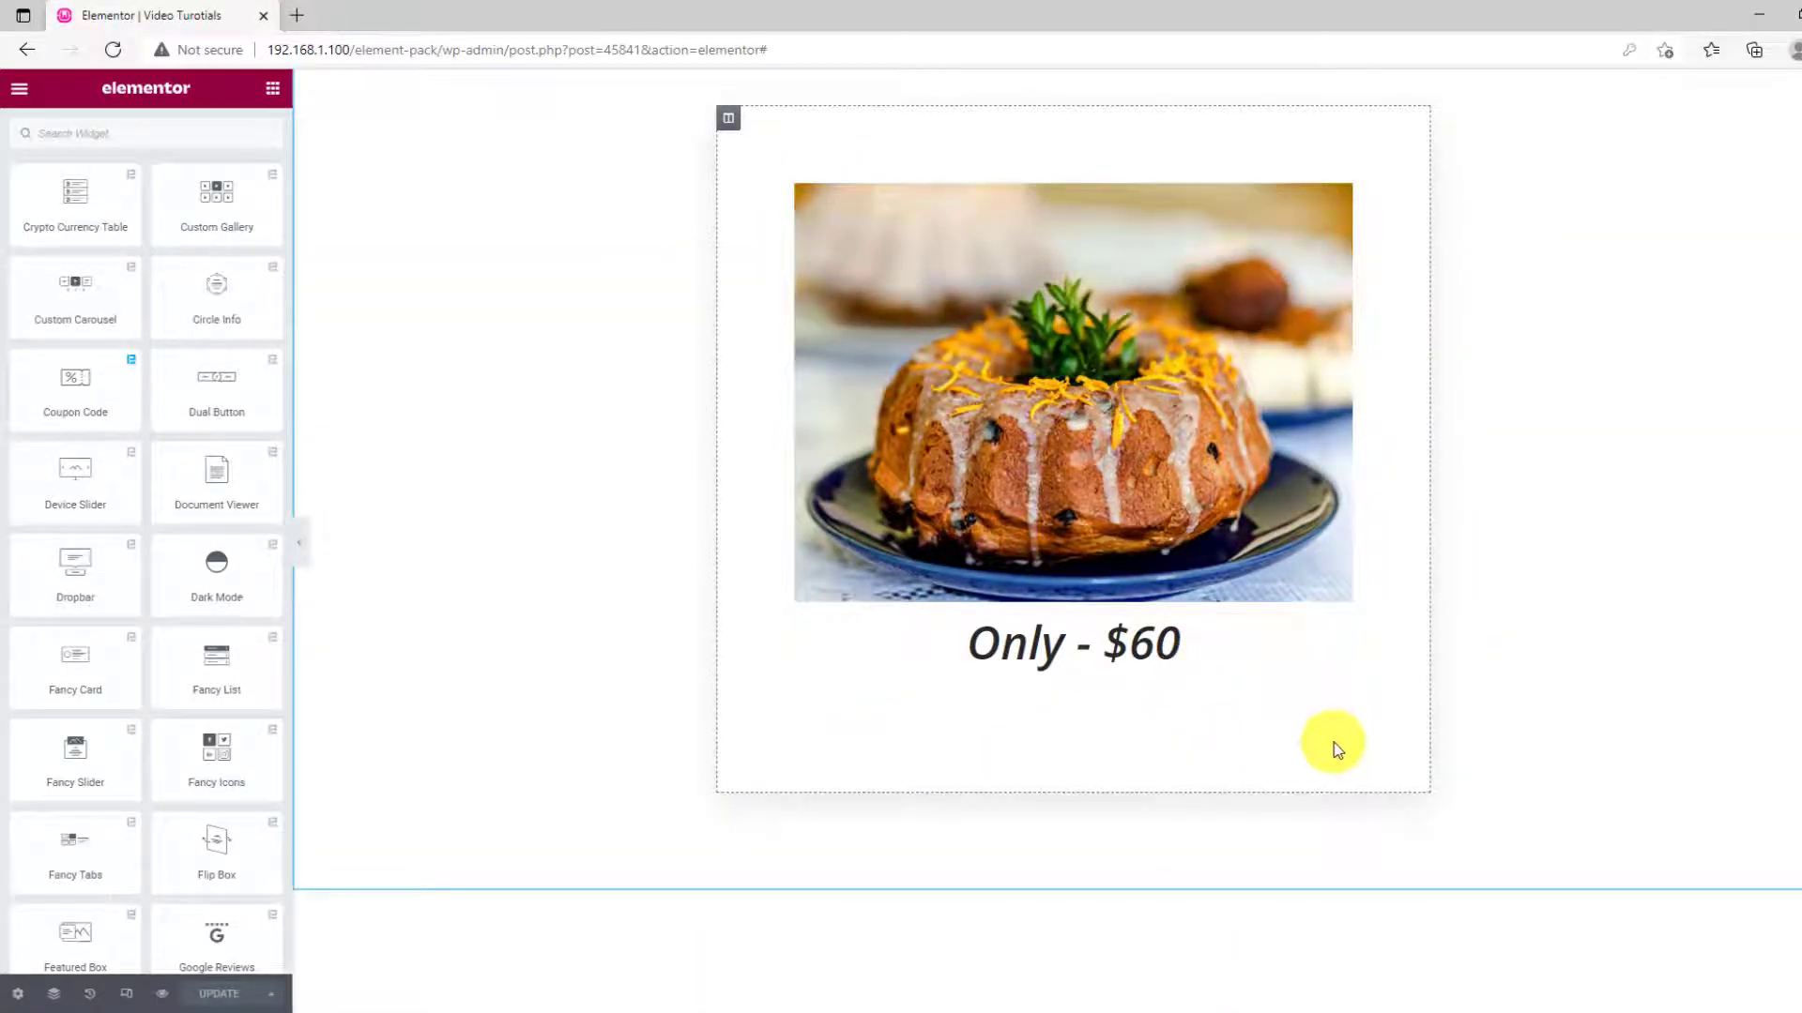
mouse_move(138, 436)
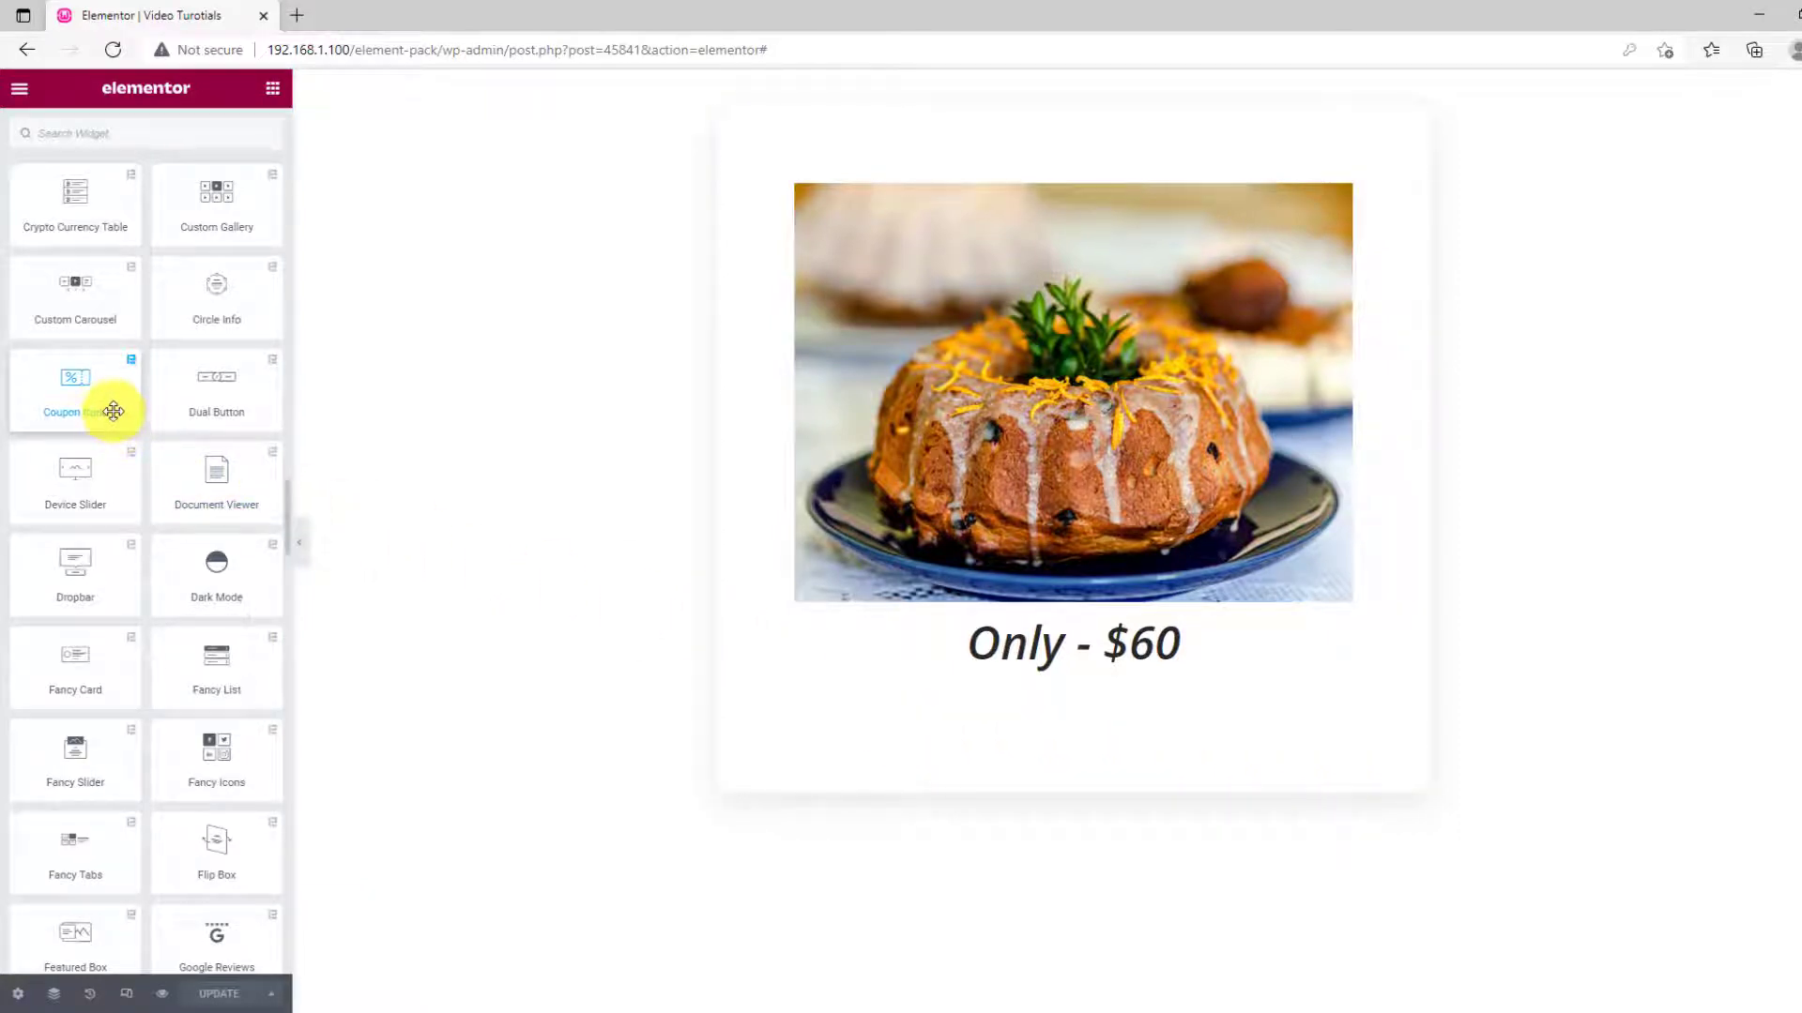
drag(76, 390, 588, 598)
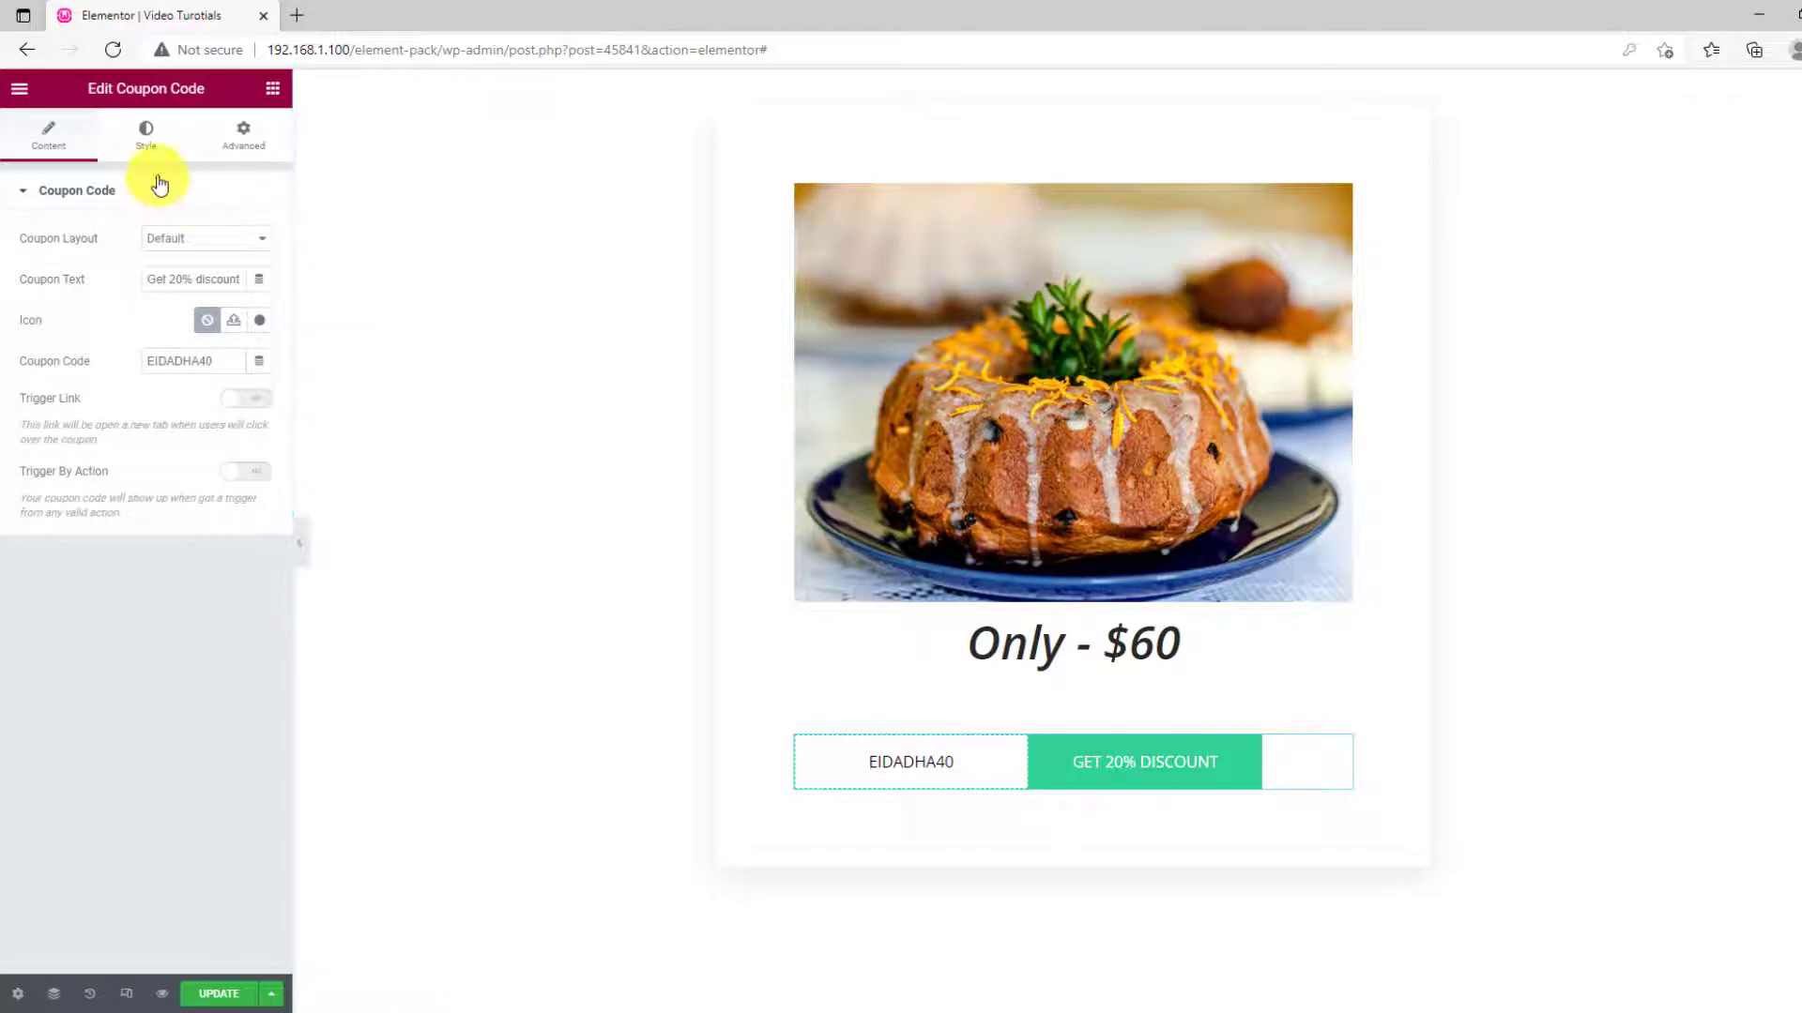
Set the Coupon Reveal alignment to Center and try the discount button
click(144, 133)
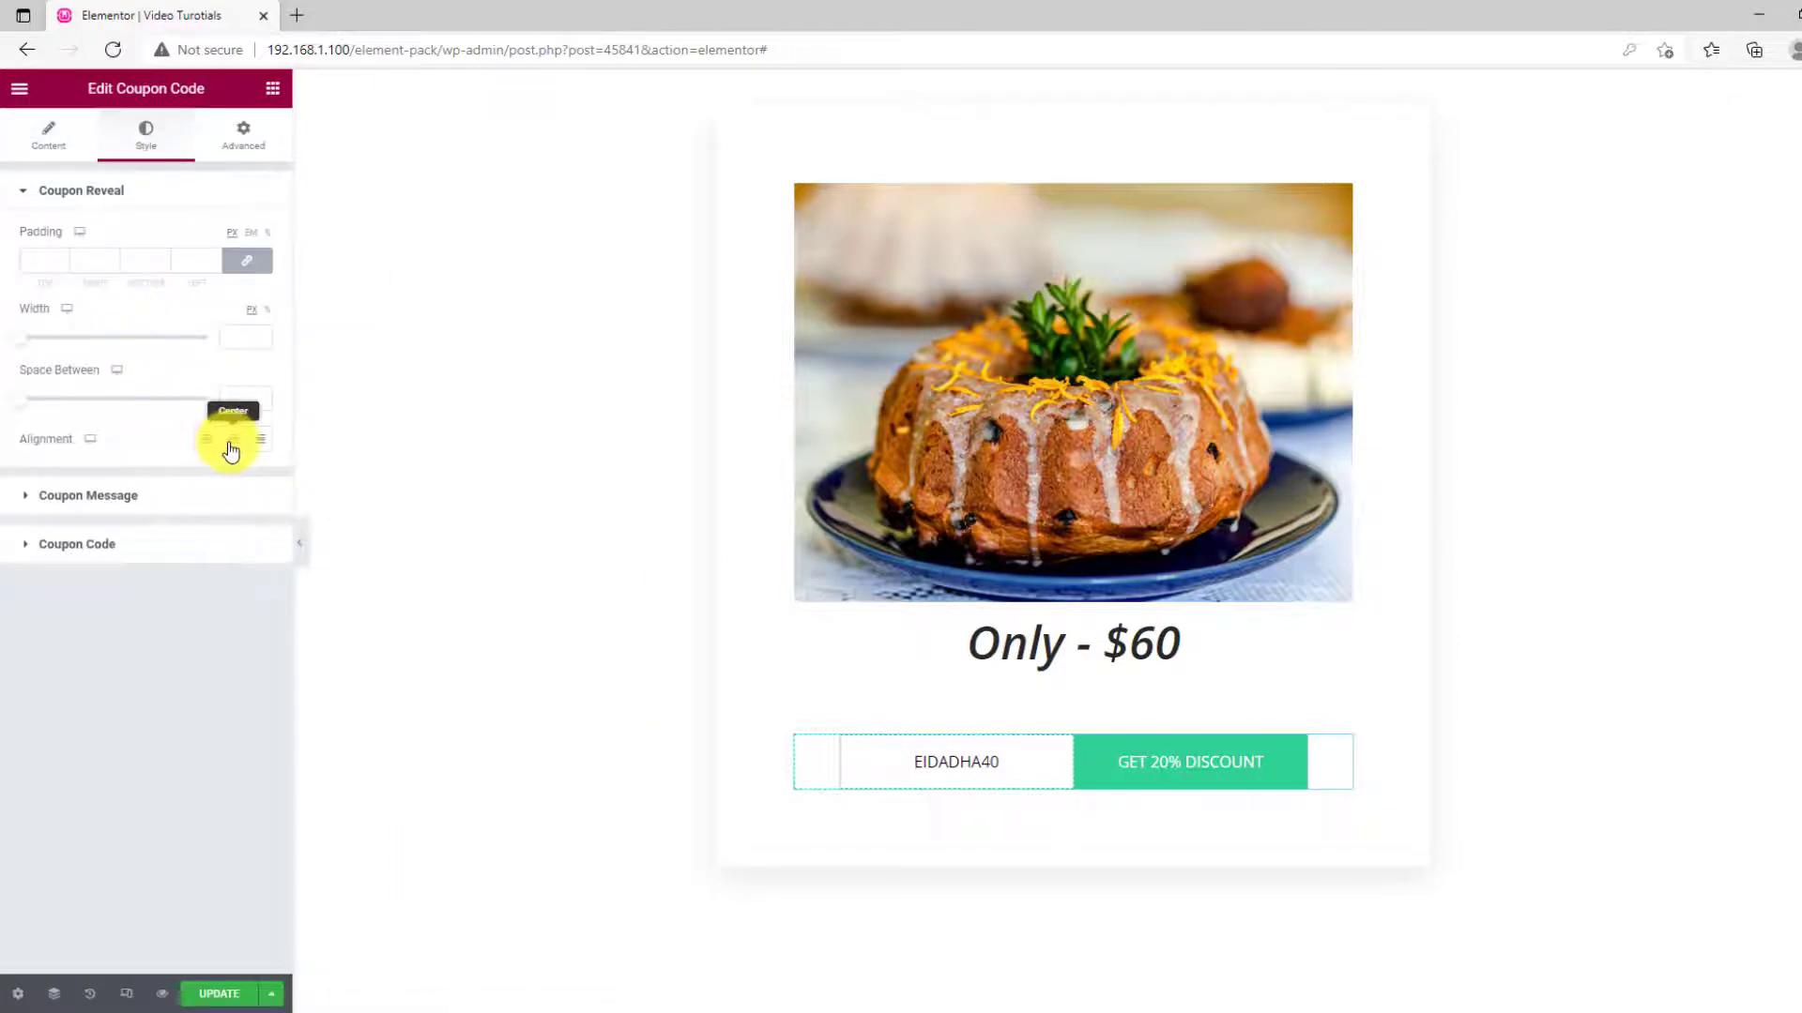
click(48, 134)
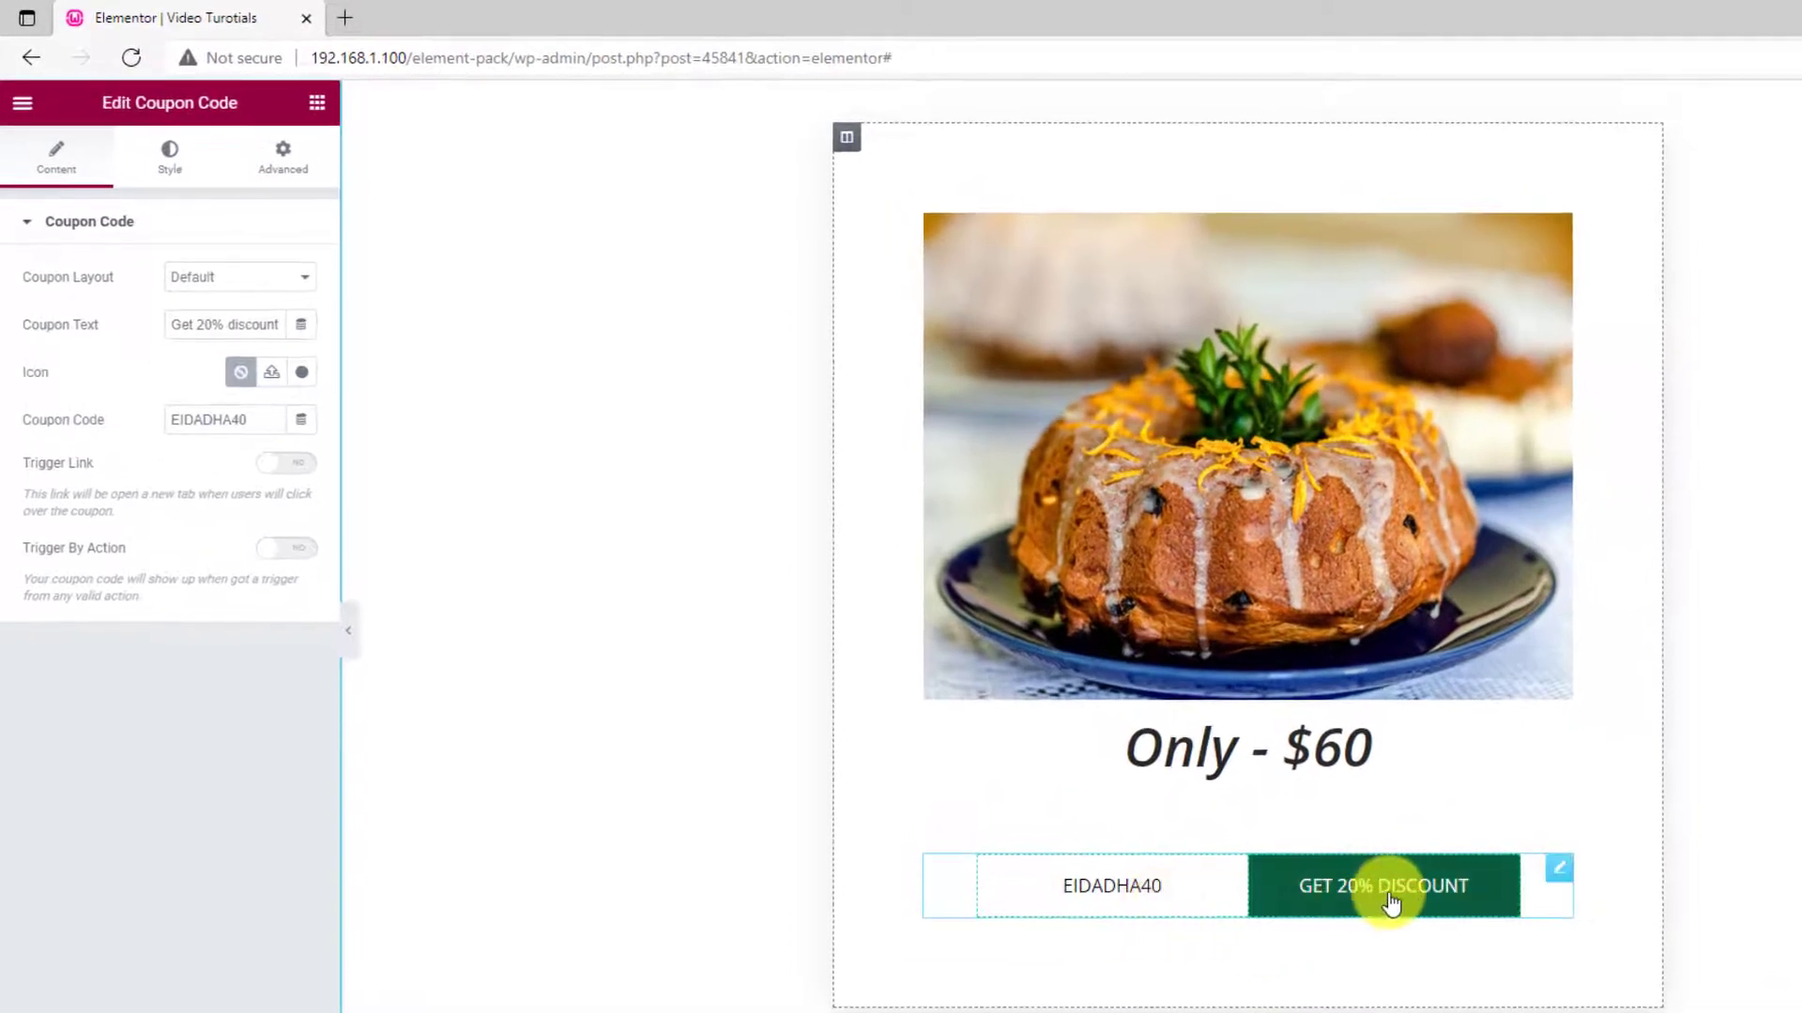
click(1384, 886)
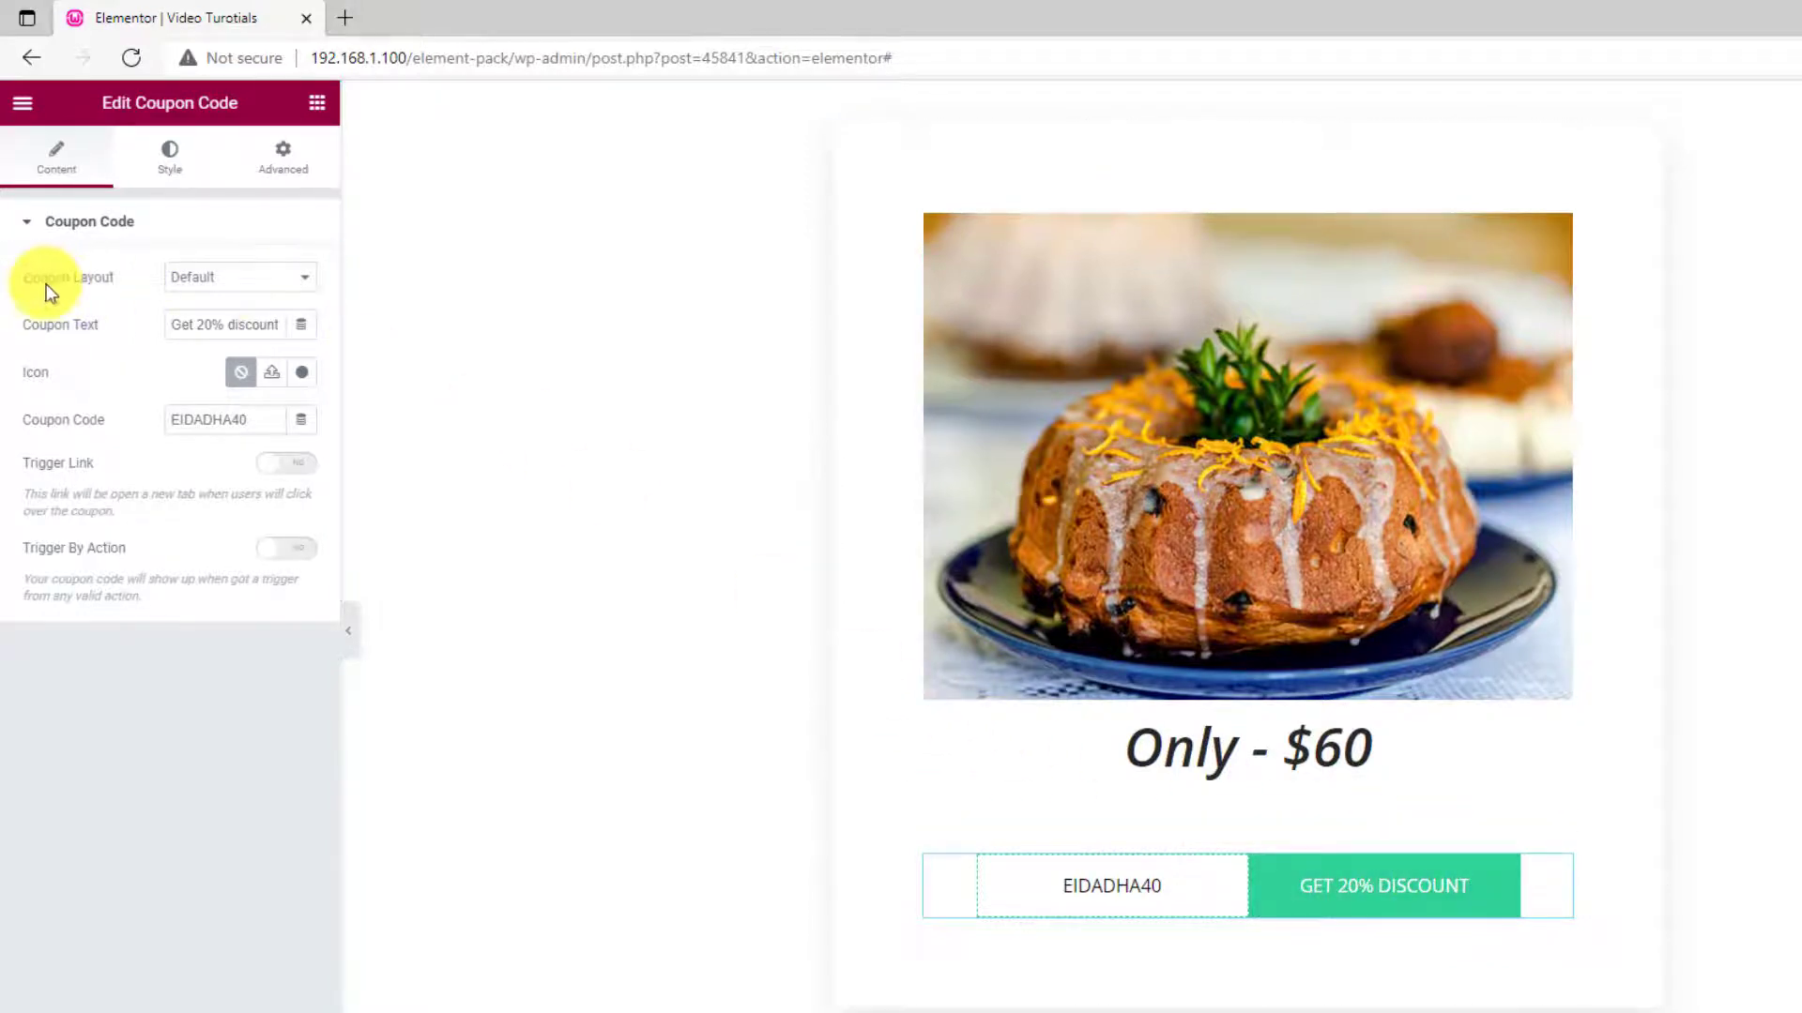
click(237, 277)
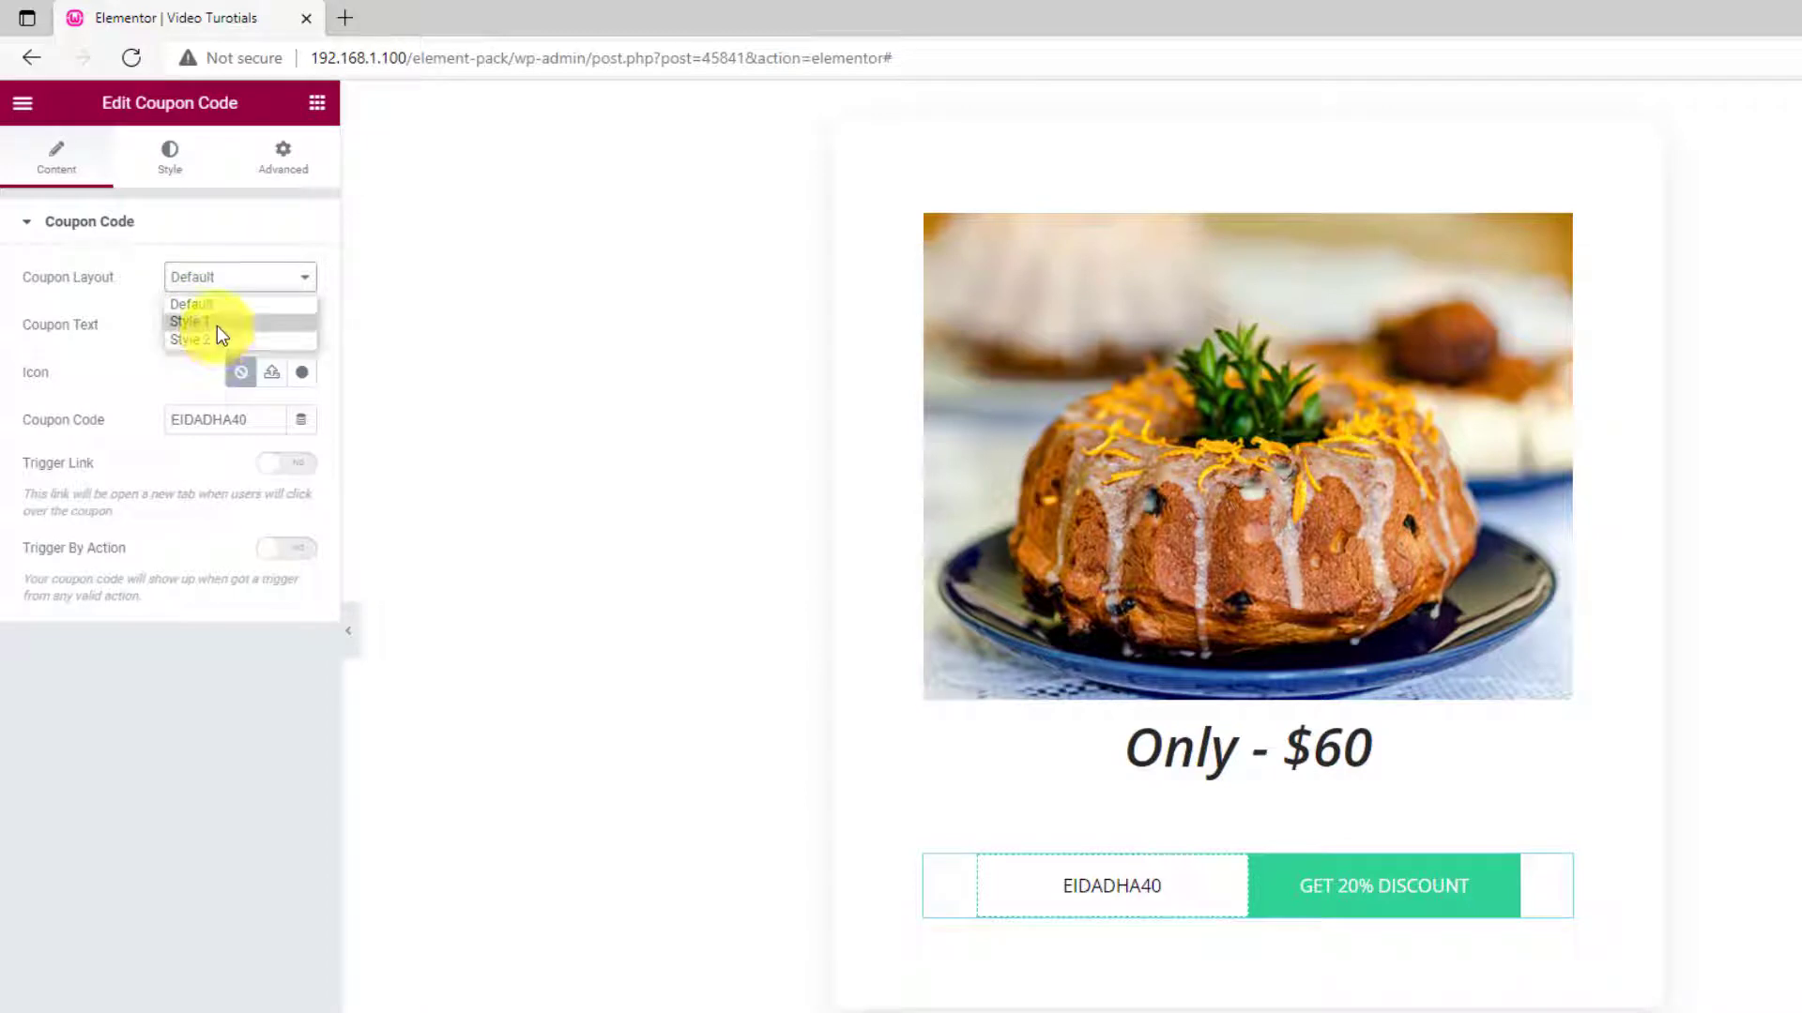
click(189, 322)
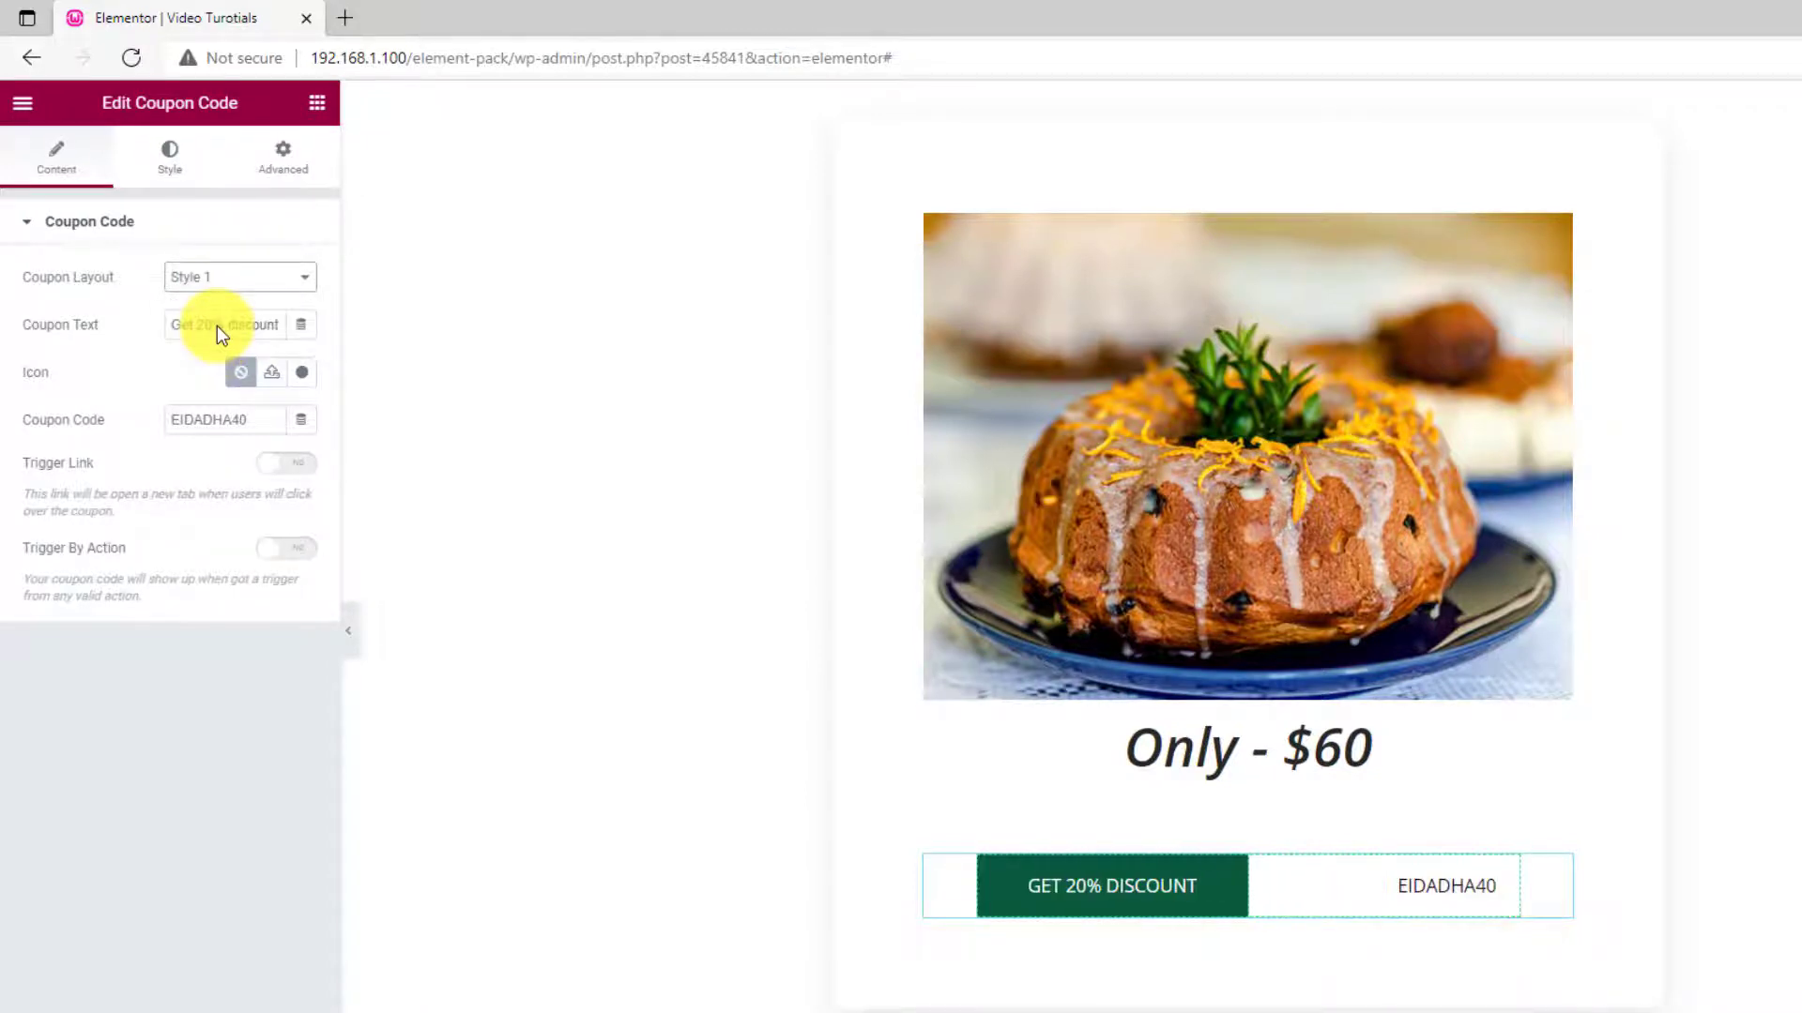
click(237, 277)
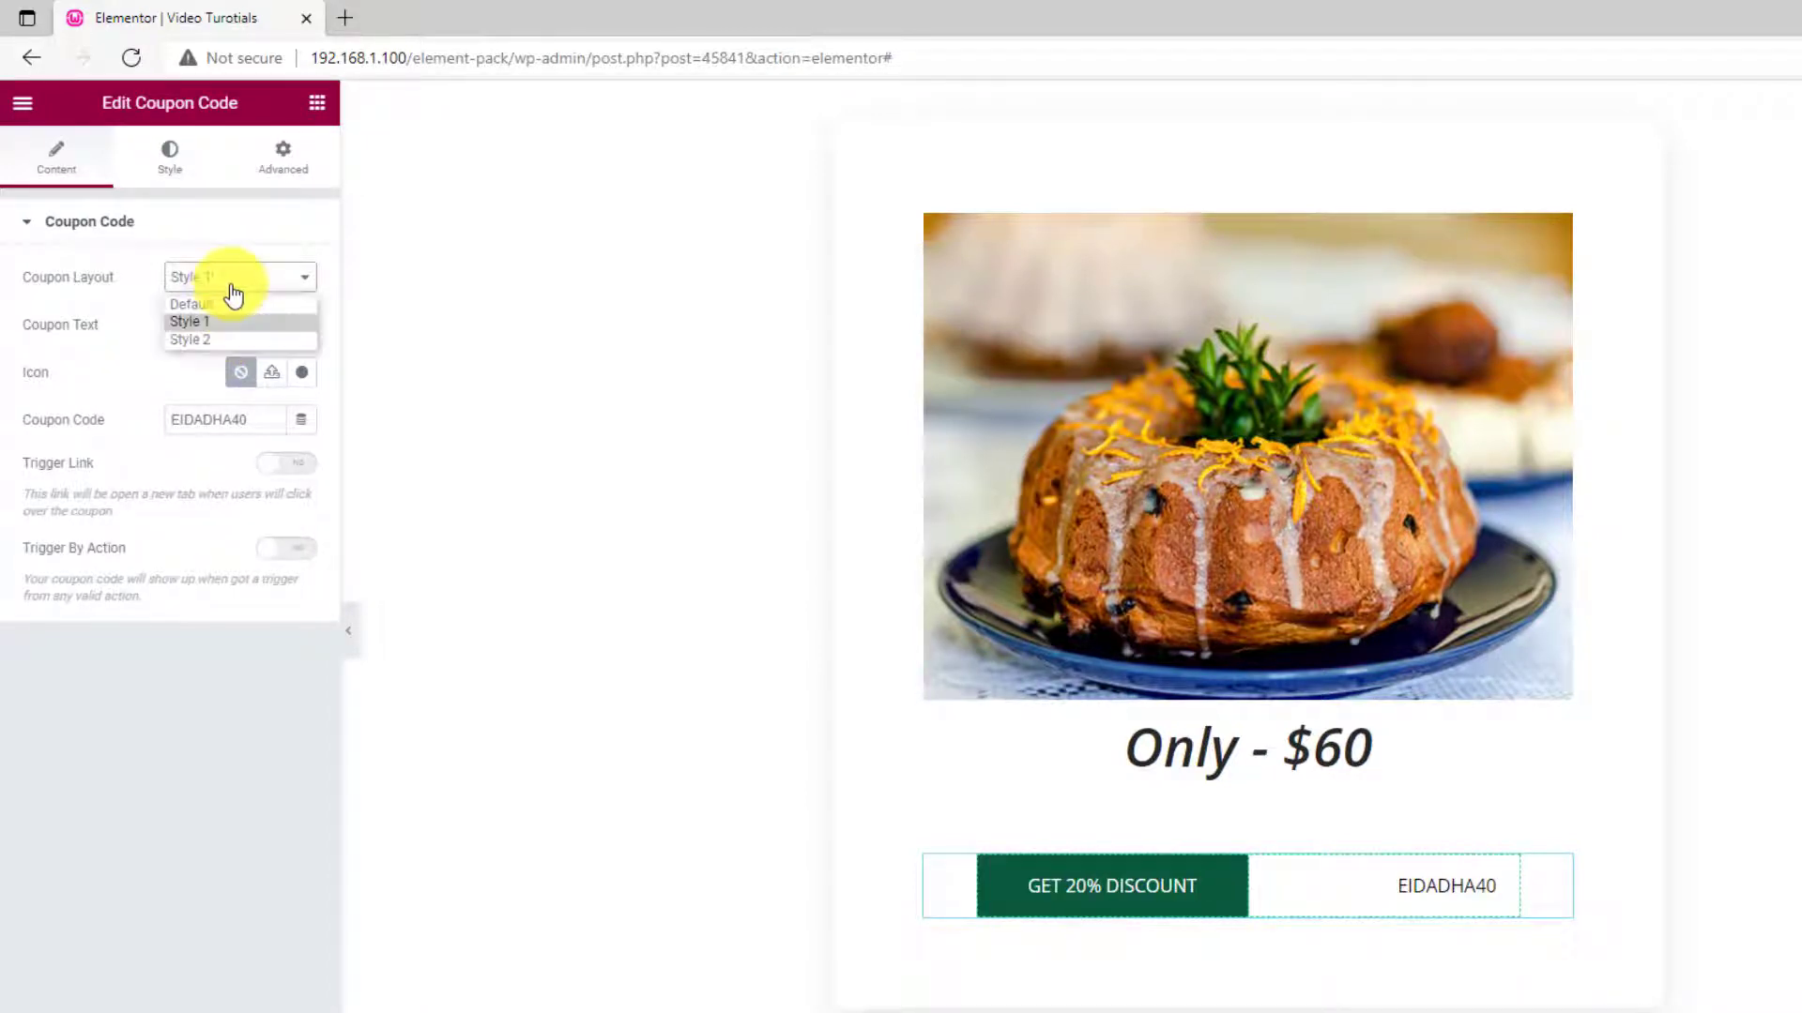
click(190, 339)
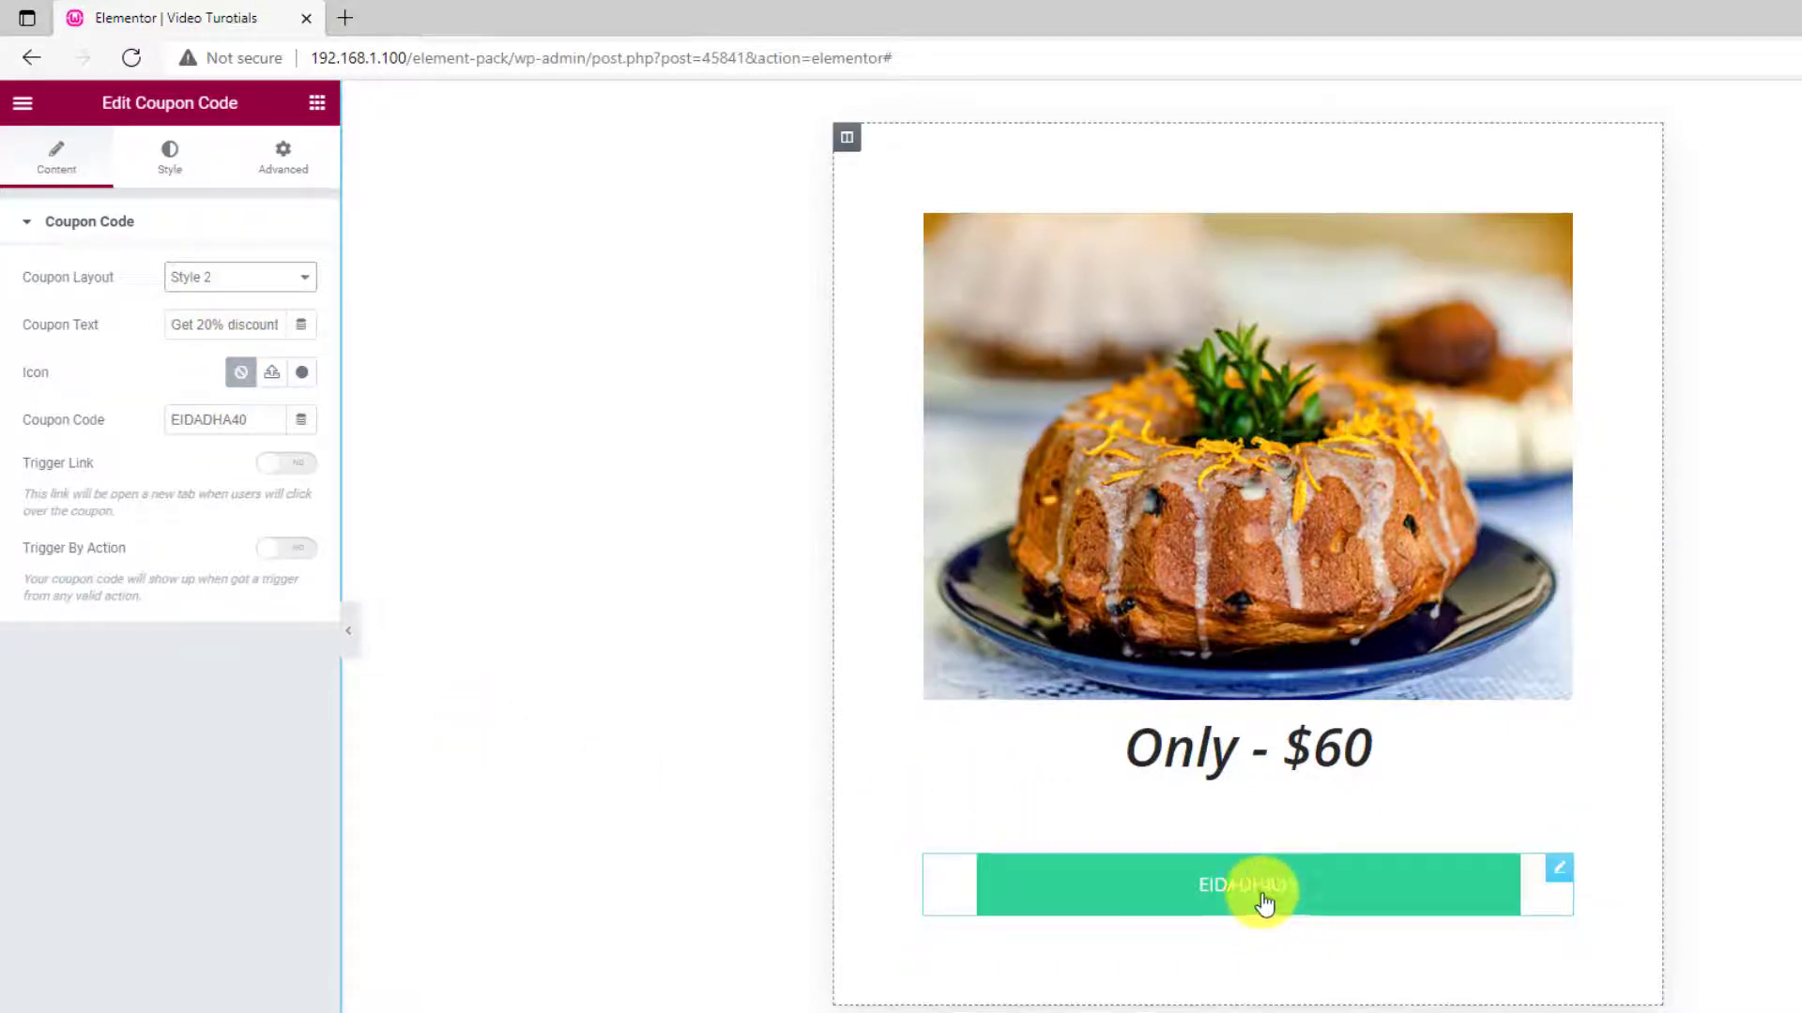
click(236, 276)
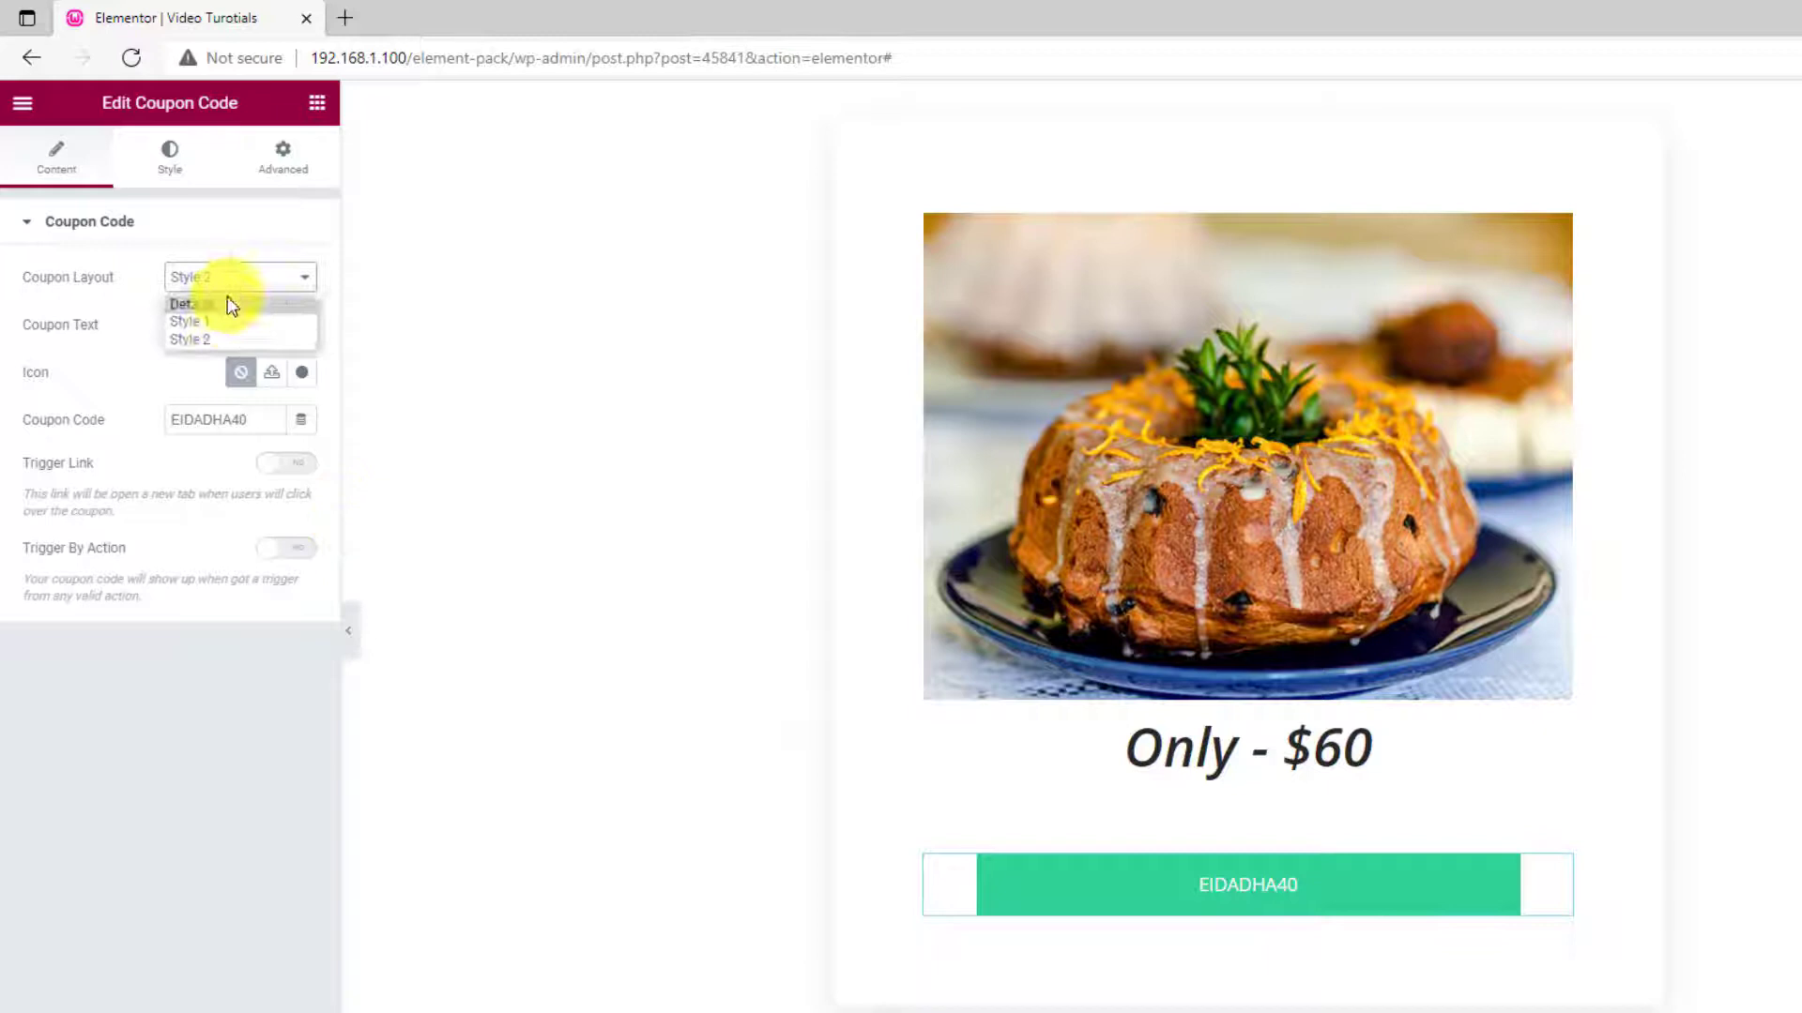
click(184, 303)
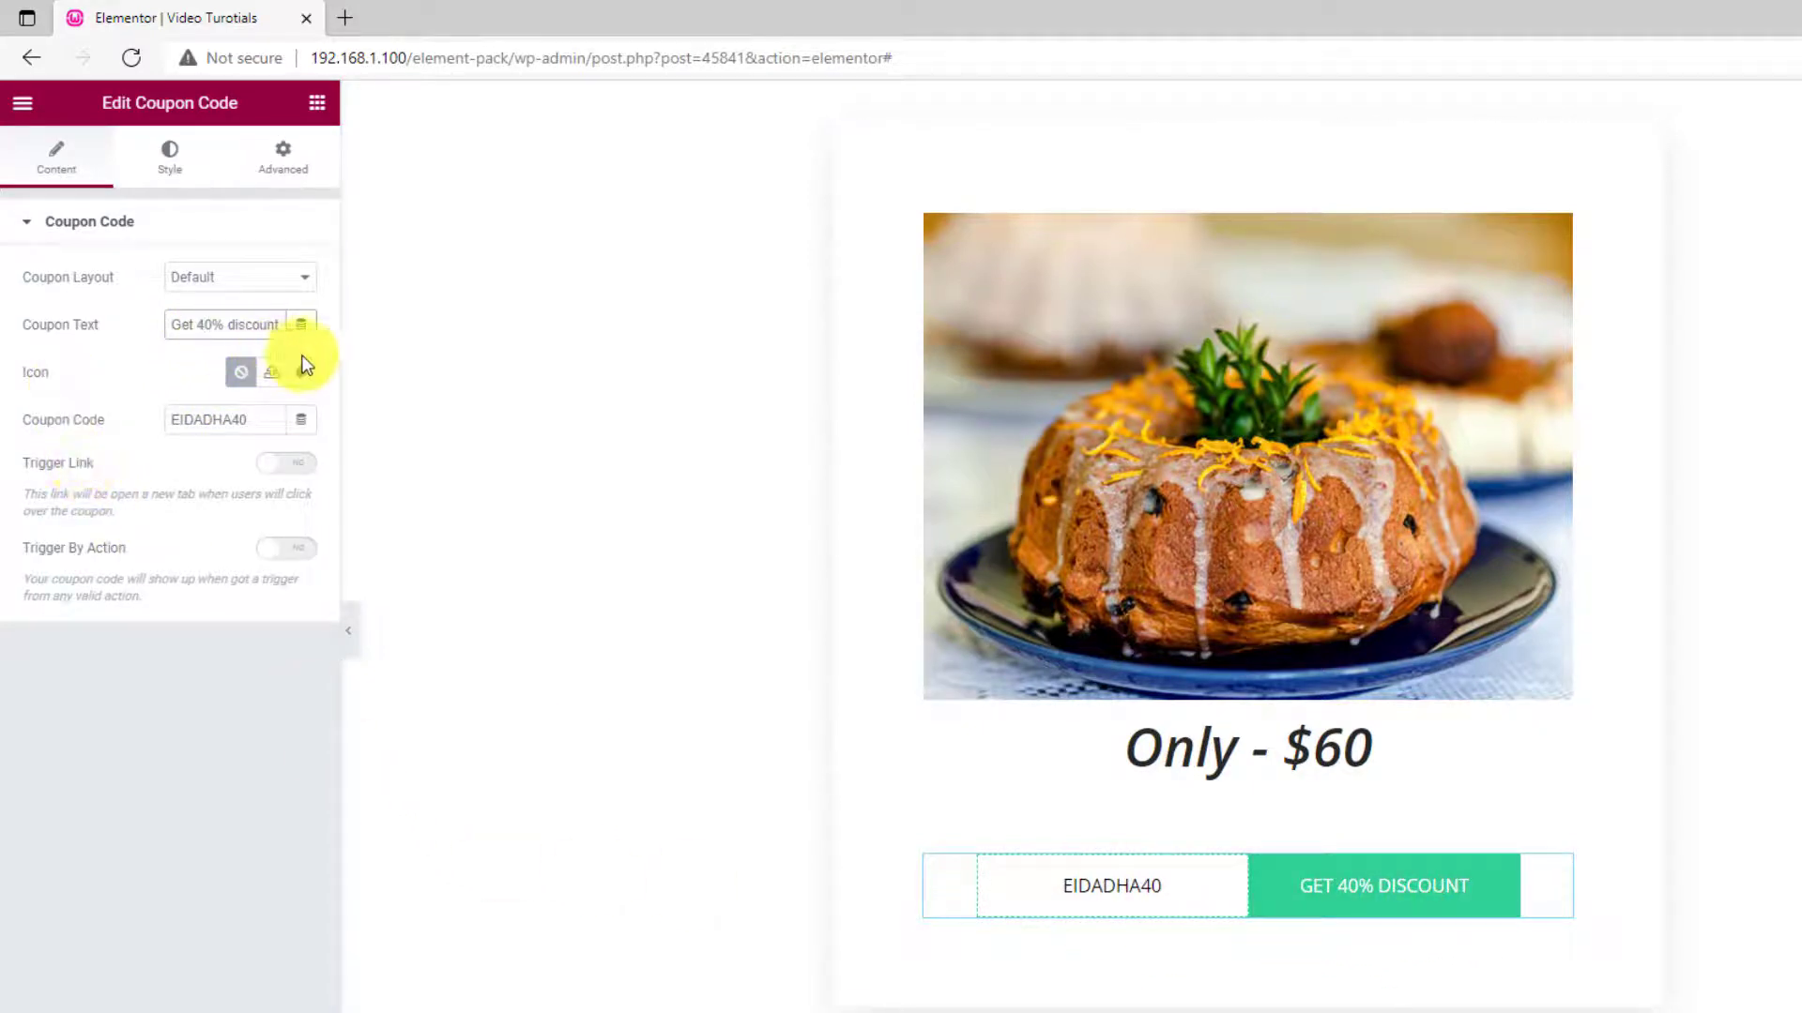
mouse_move(273, 373)
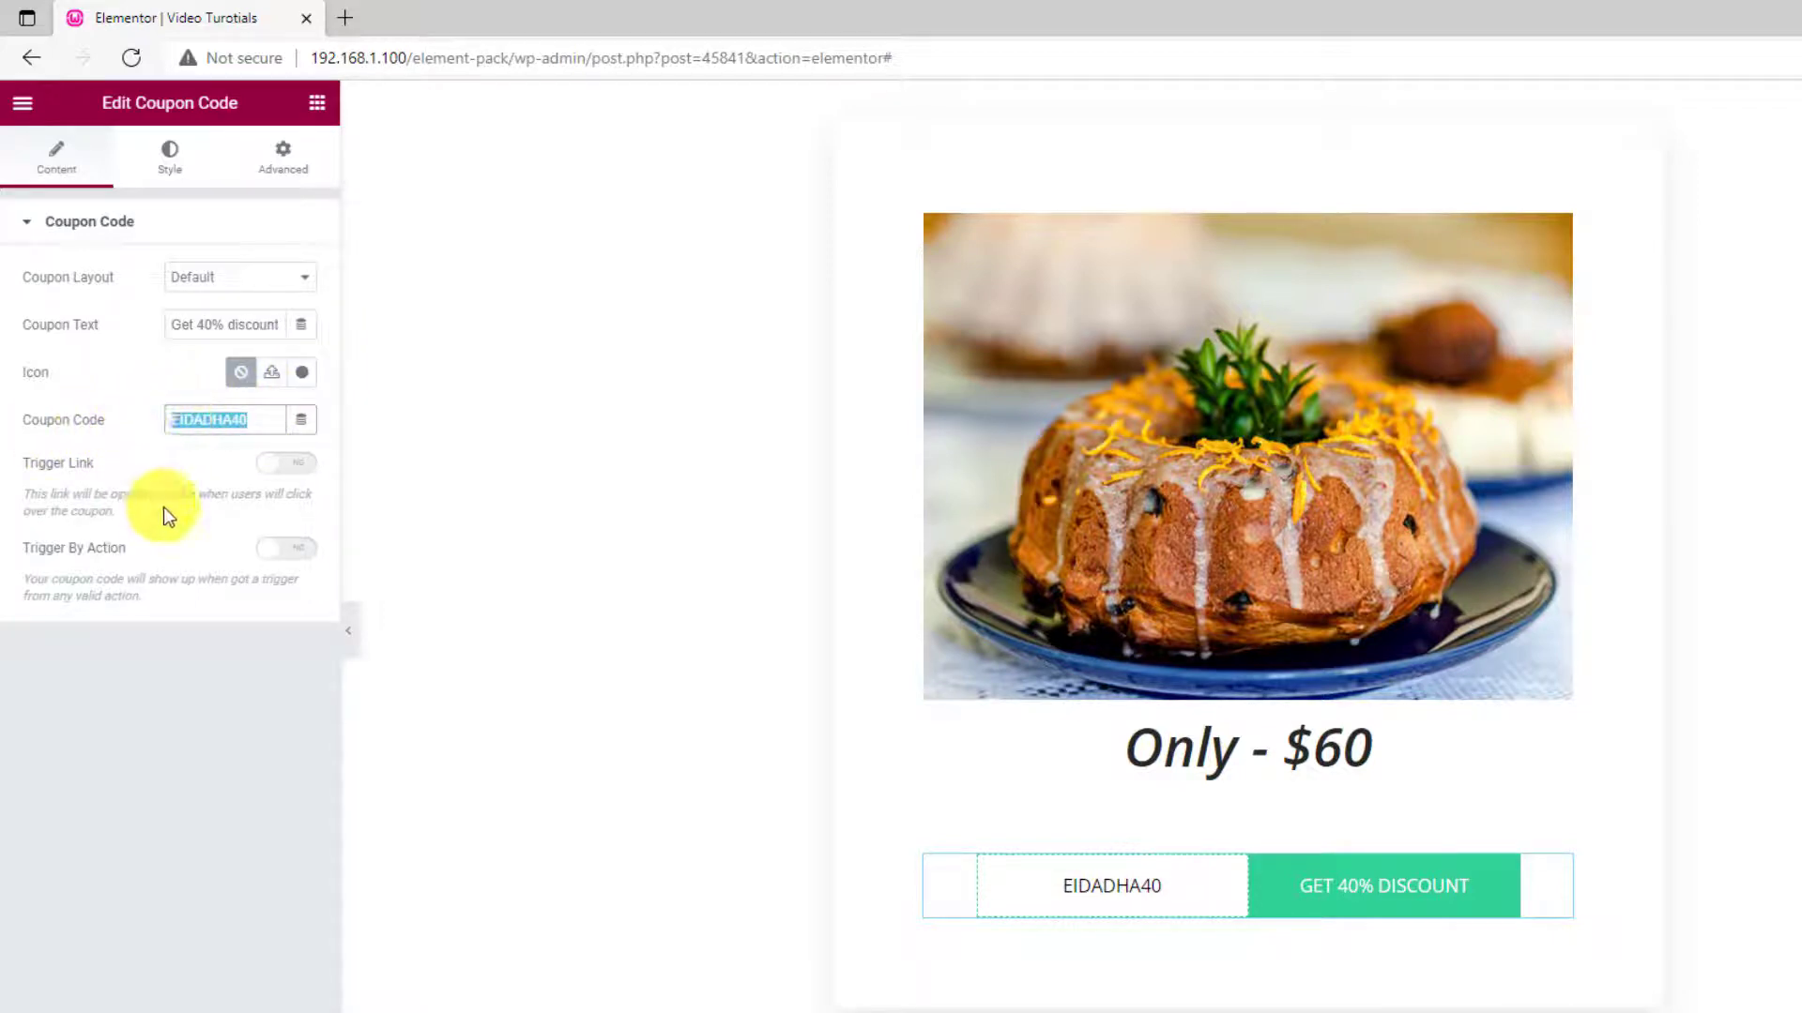
Replace the coupon code EIDADHA40 with SUMMER40
text(SUMMER4)
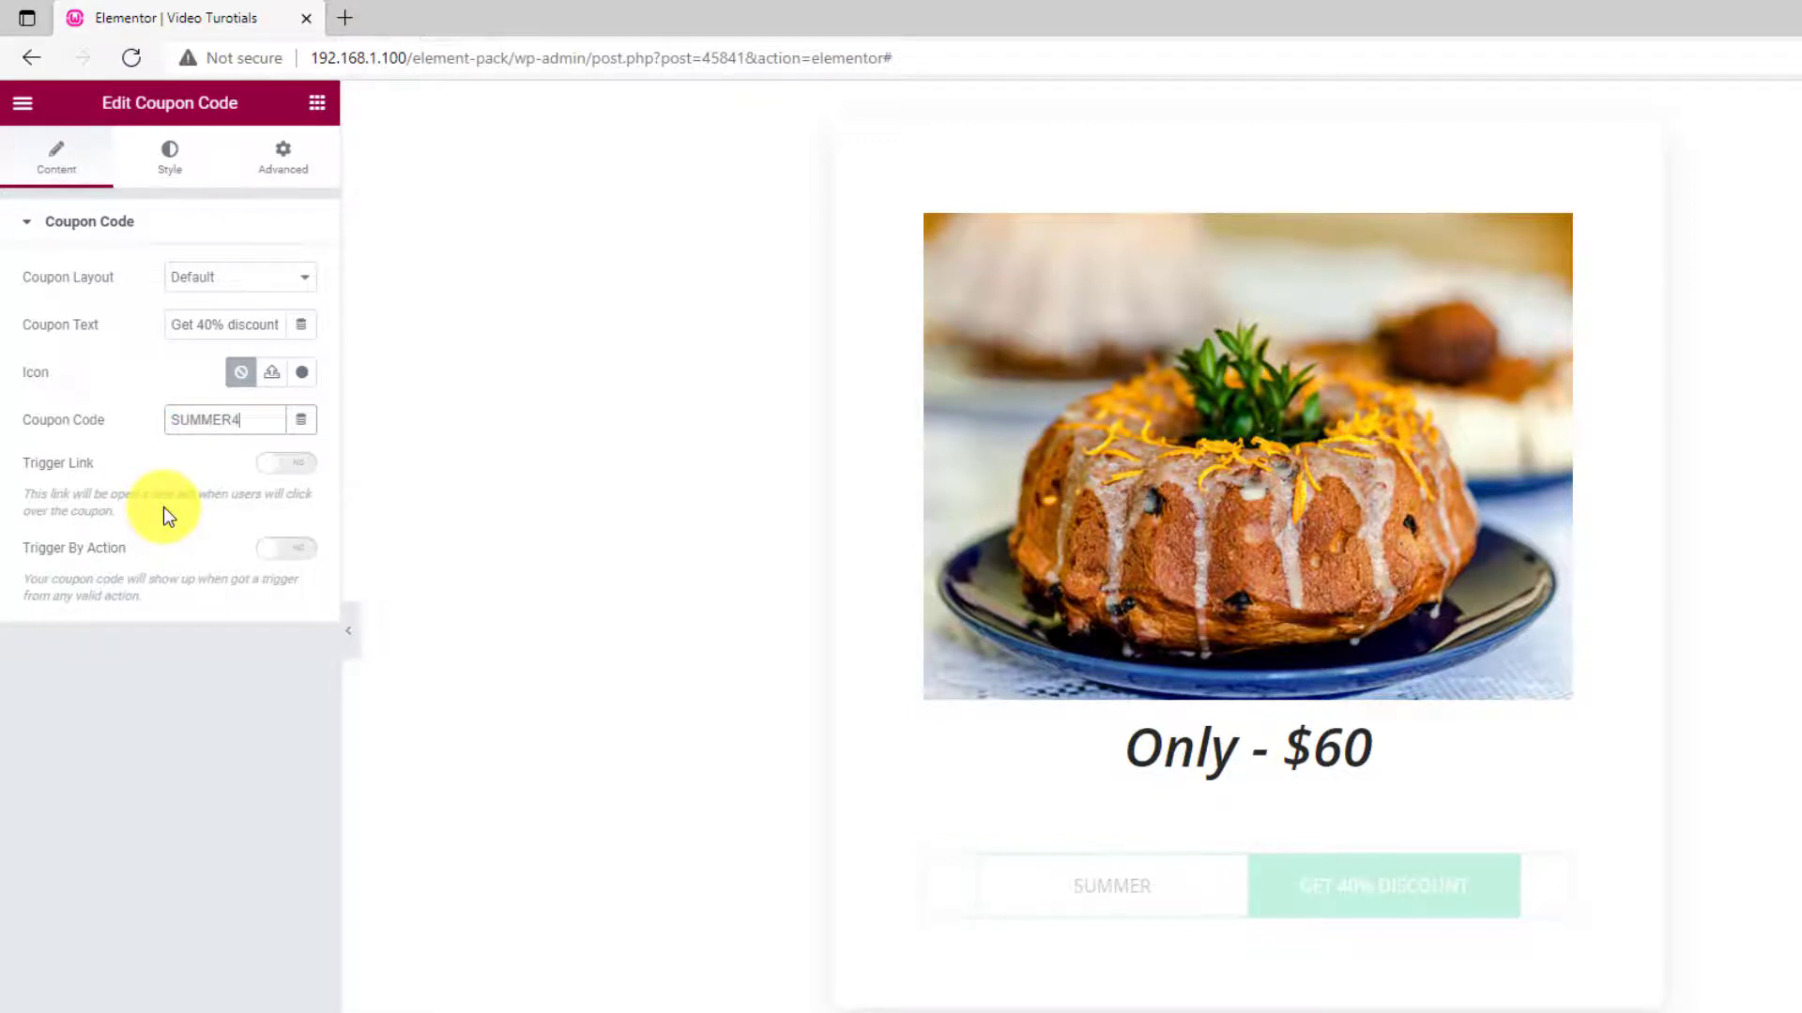
text(0)
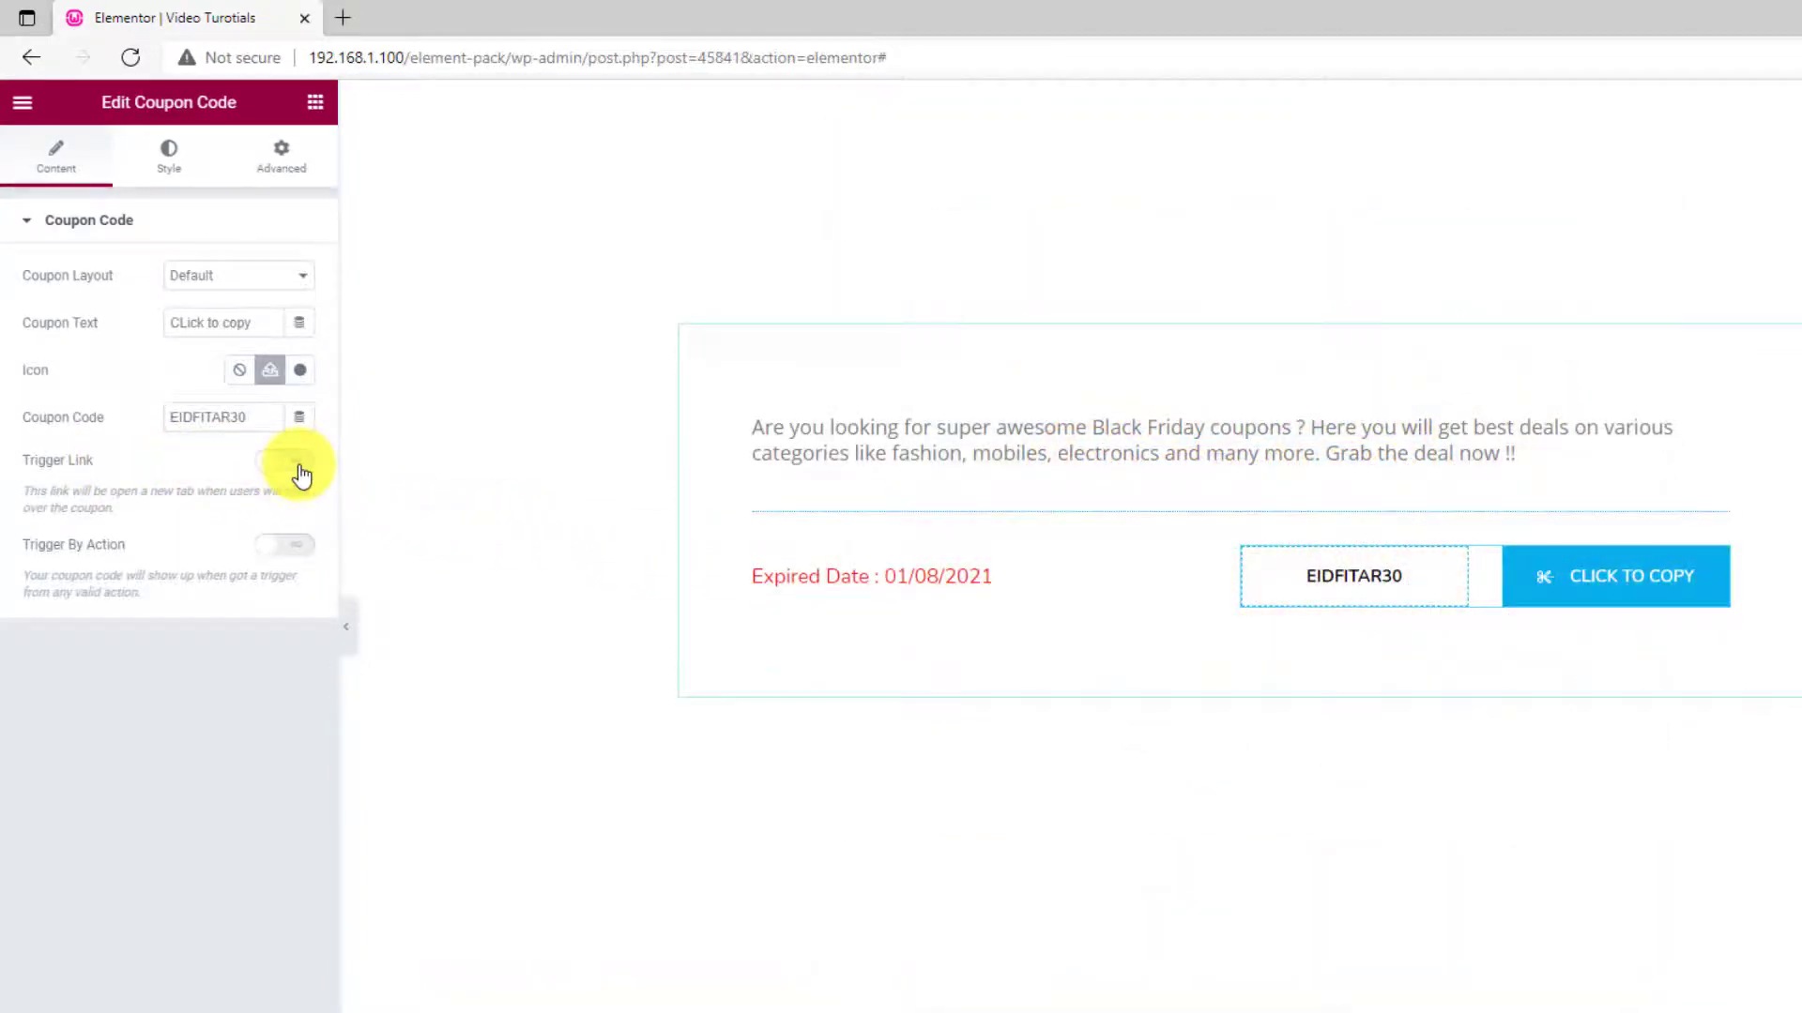
Enable Trigger Link so clicking the coupon opens the Link field URL
click(283, 460)
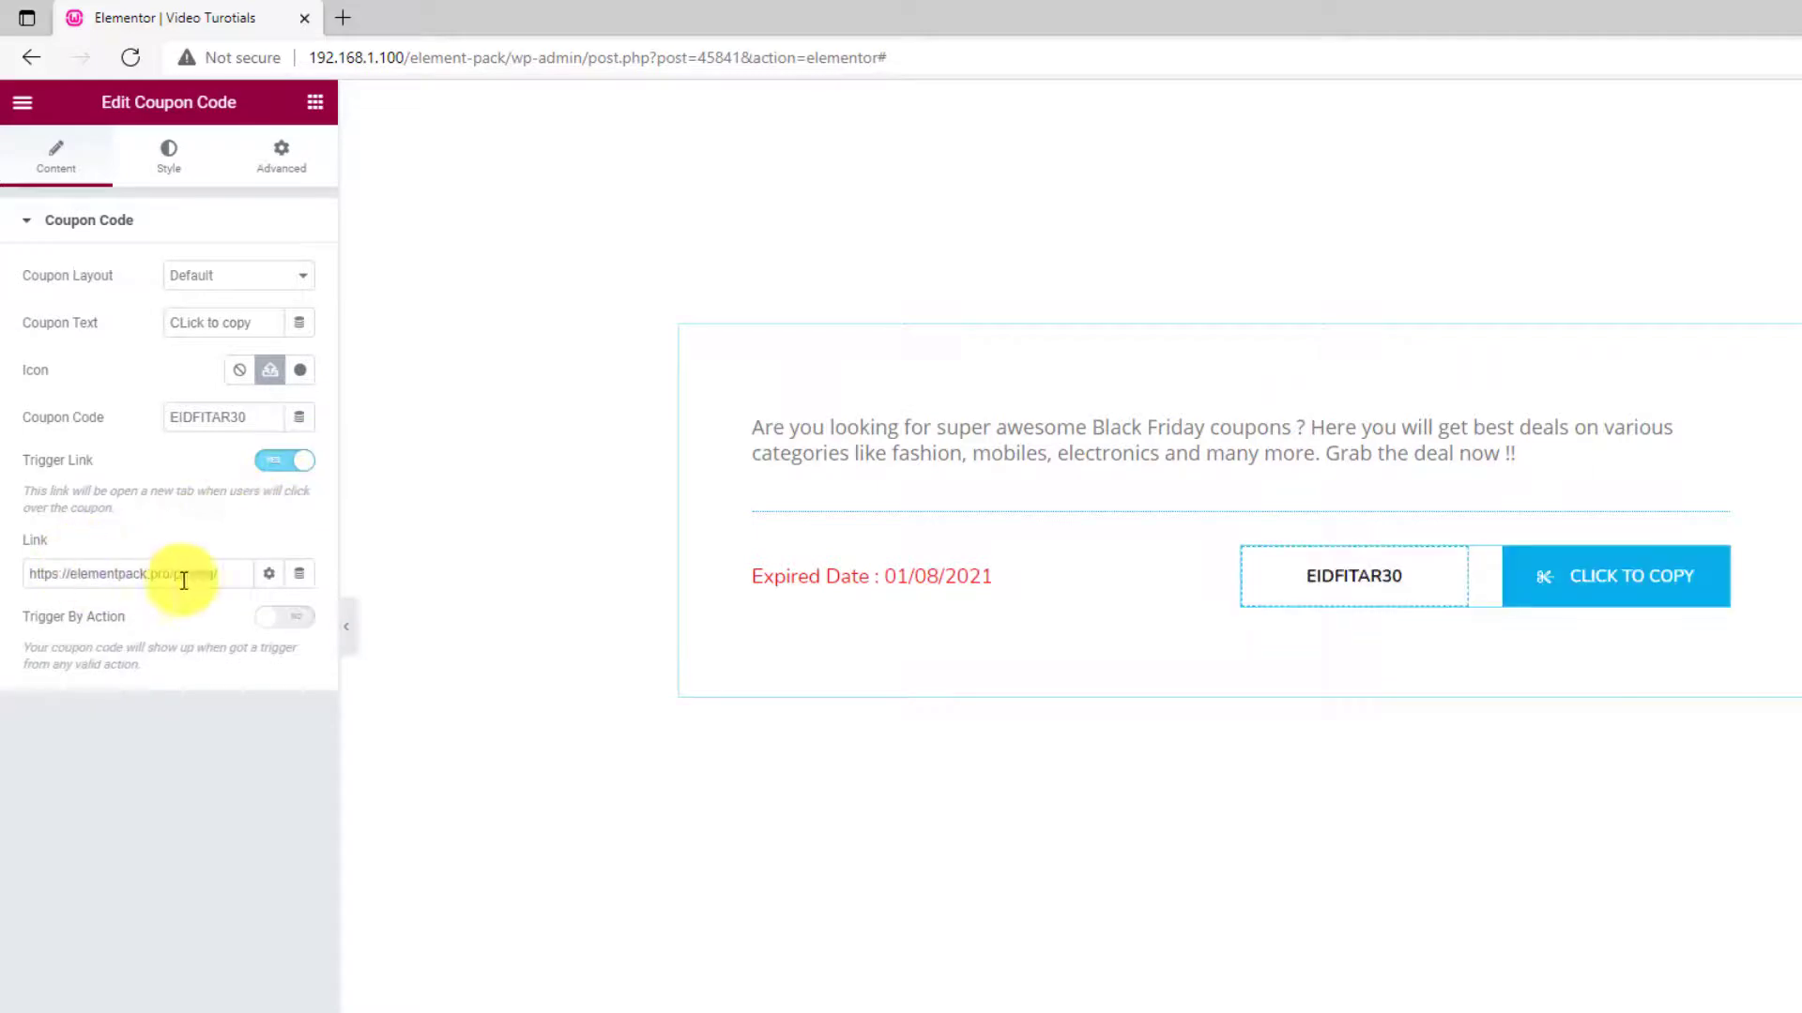
triple_click(138, 573)
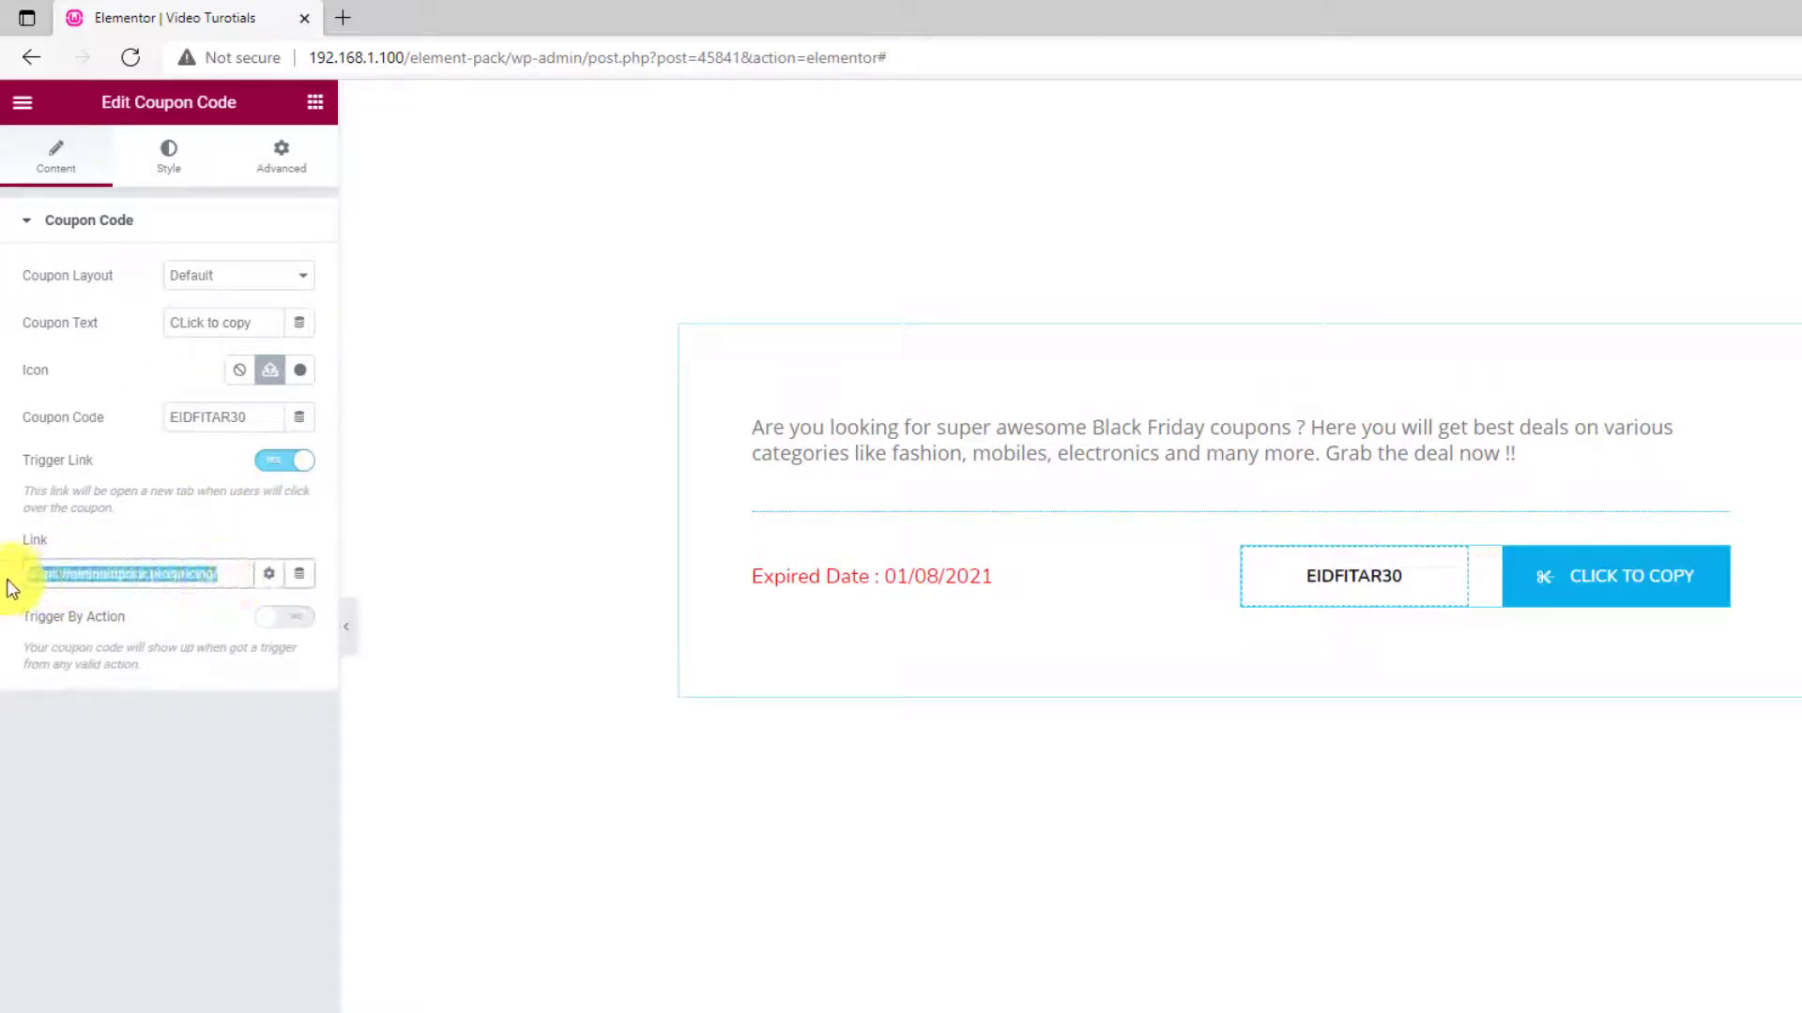
click(153, 573)
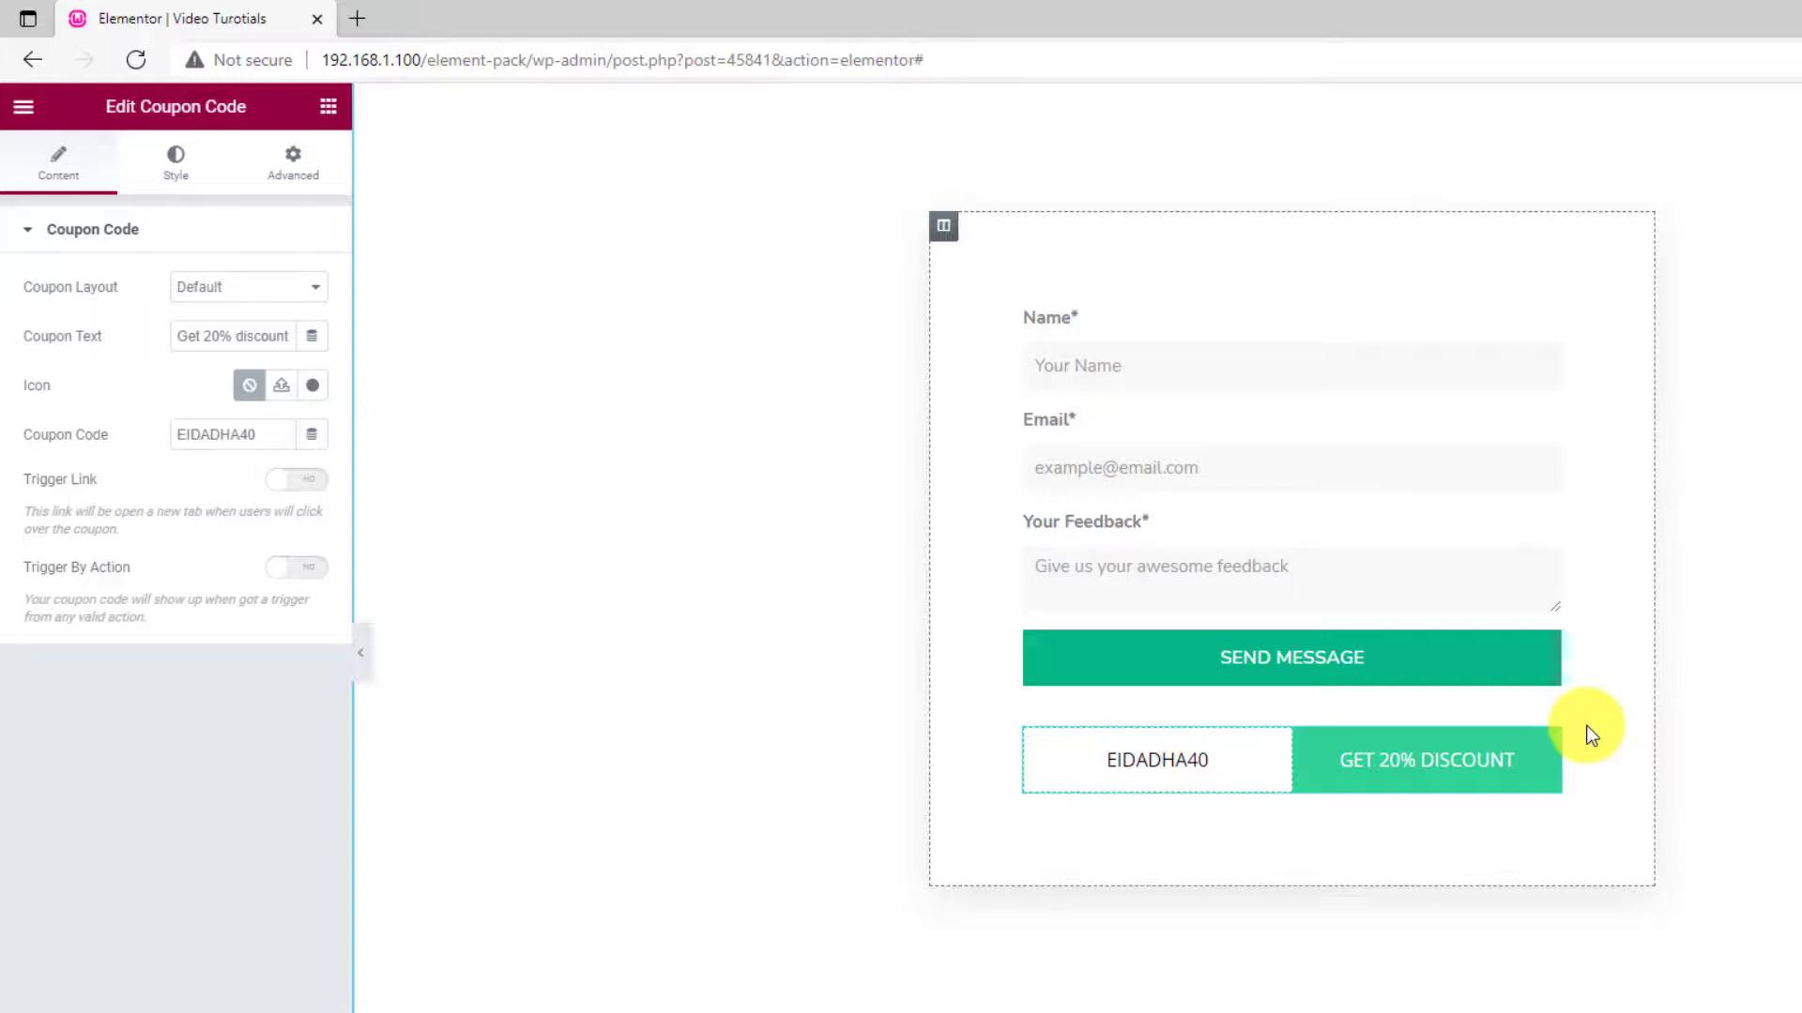
Enable Trigger By Action using the contact form's CSS ID contact-from as the Form Selector
click(296, 618)
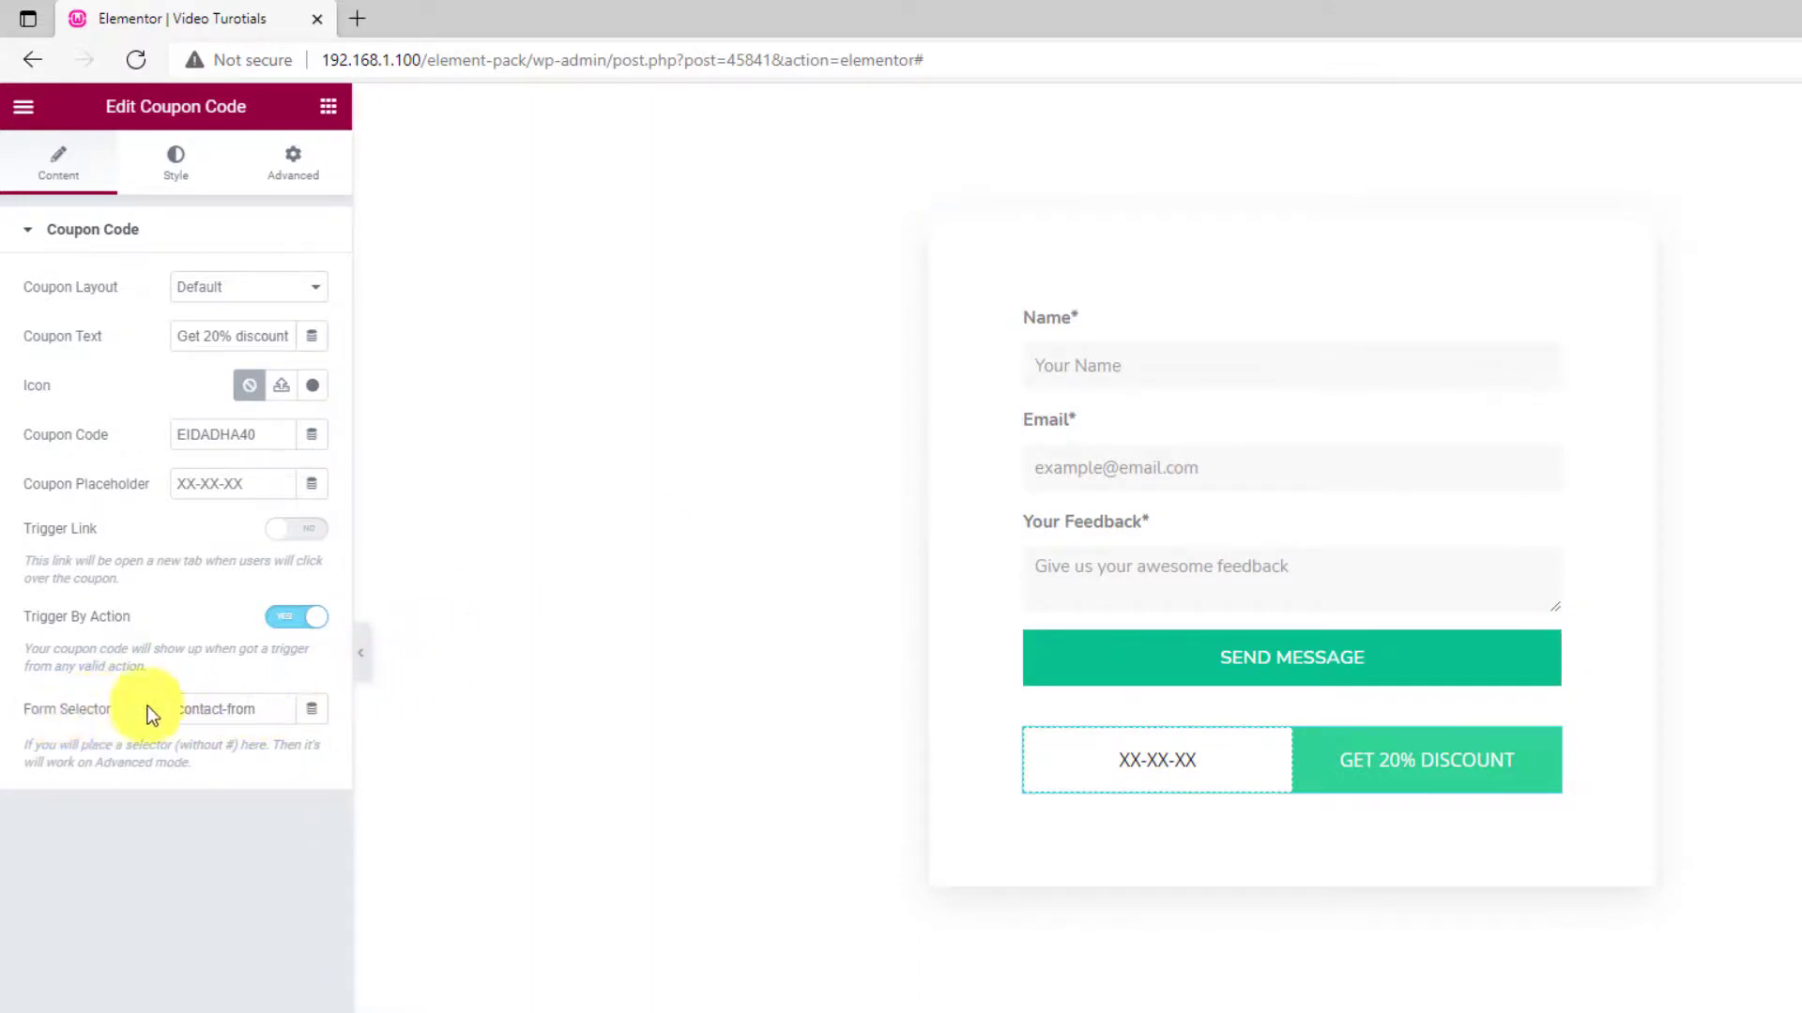
click(230, 710)
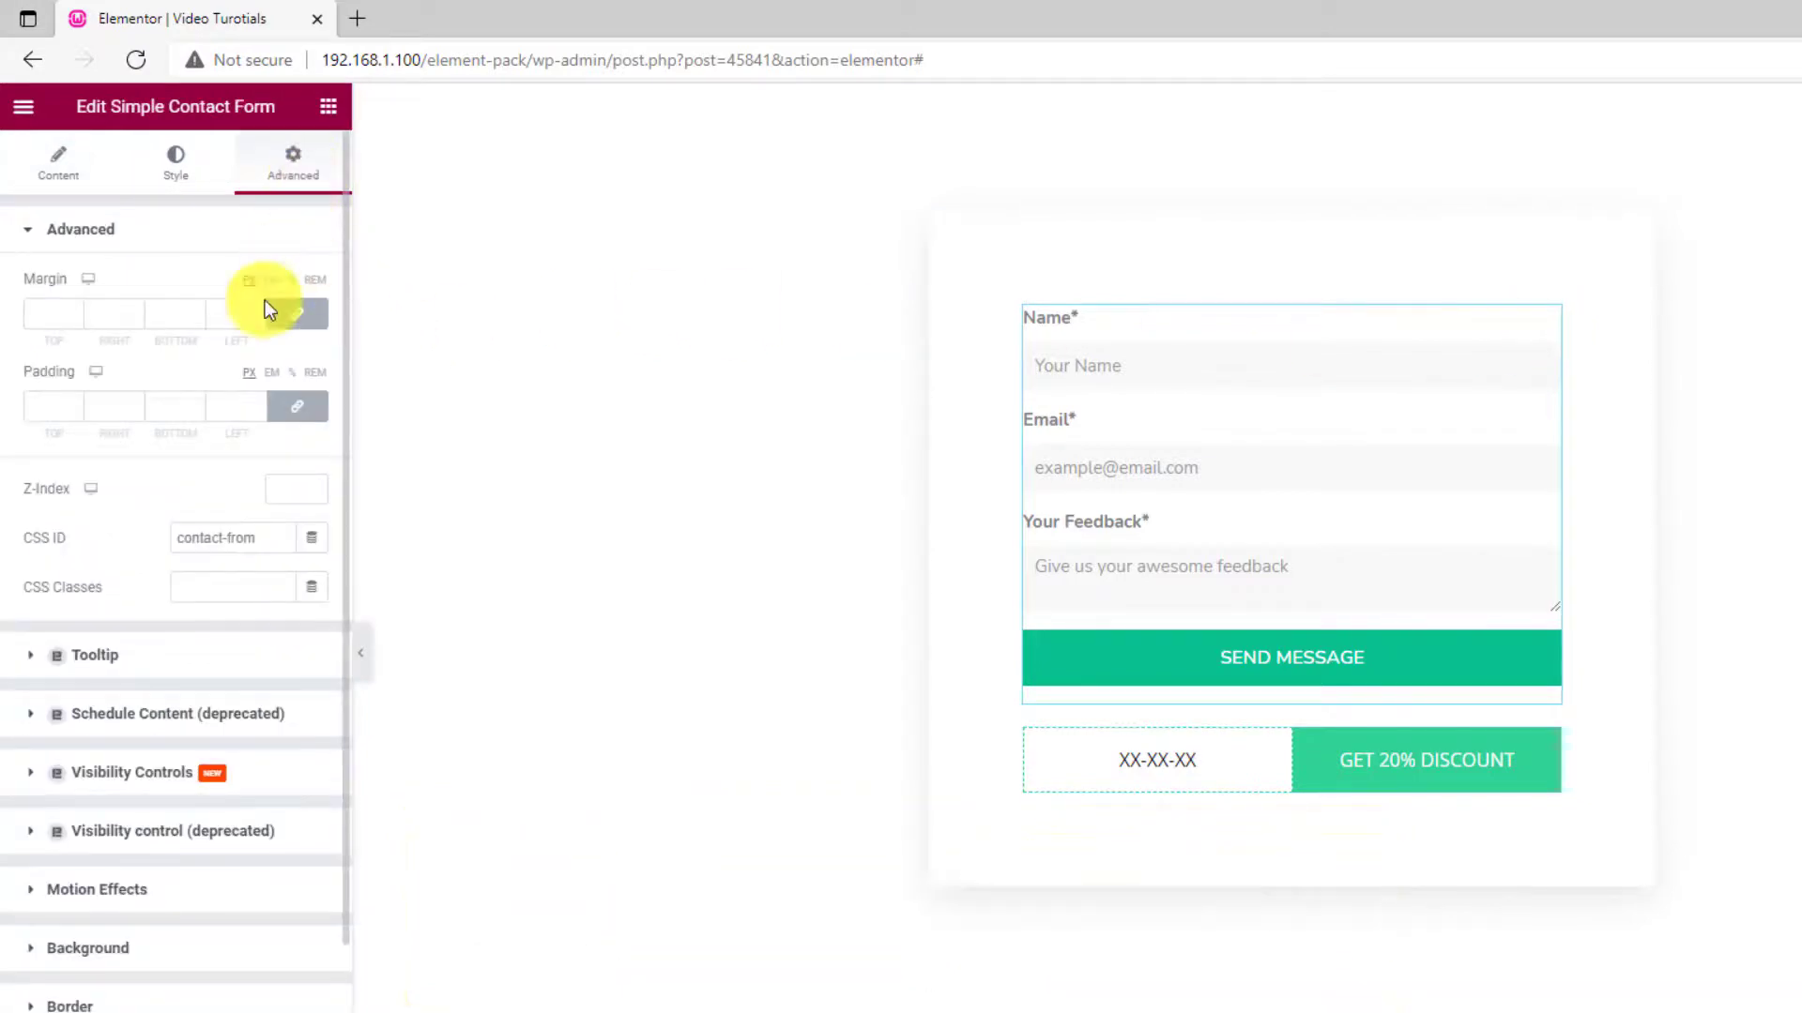
triple_click(230, 538)
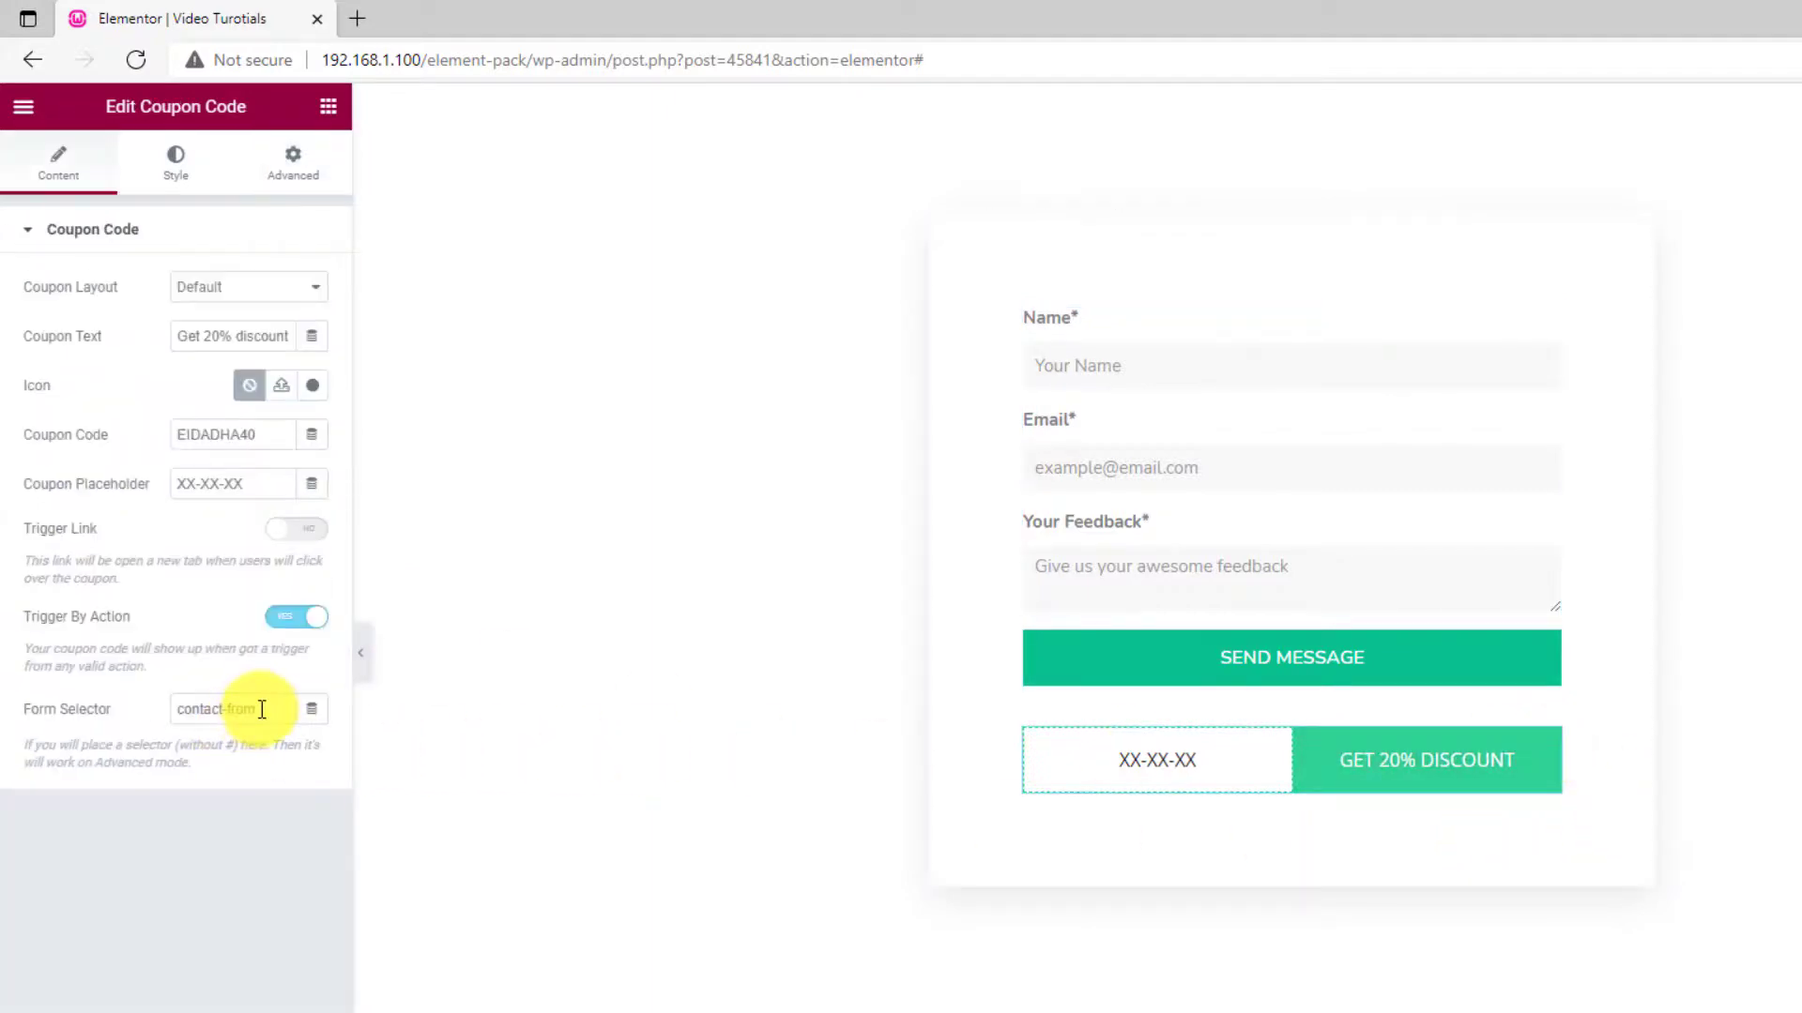
double_click(224, 709)
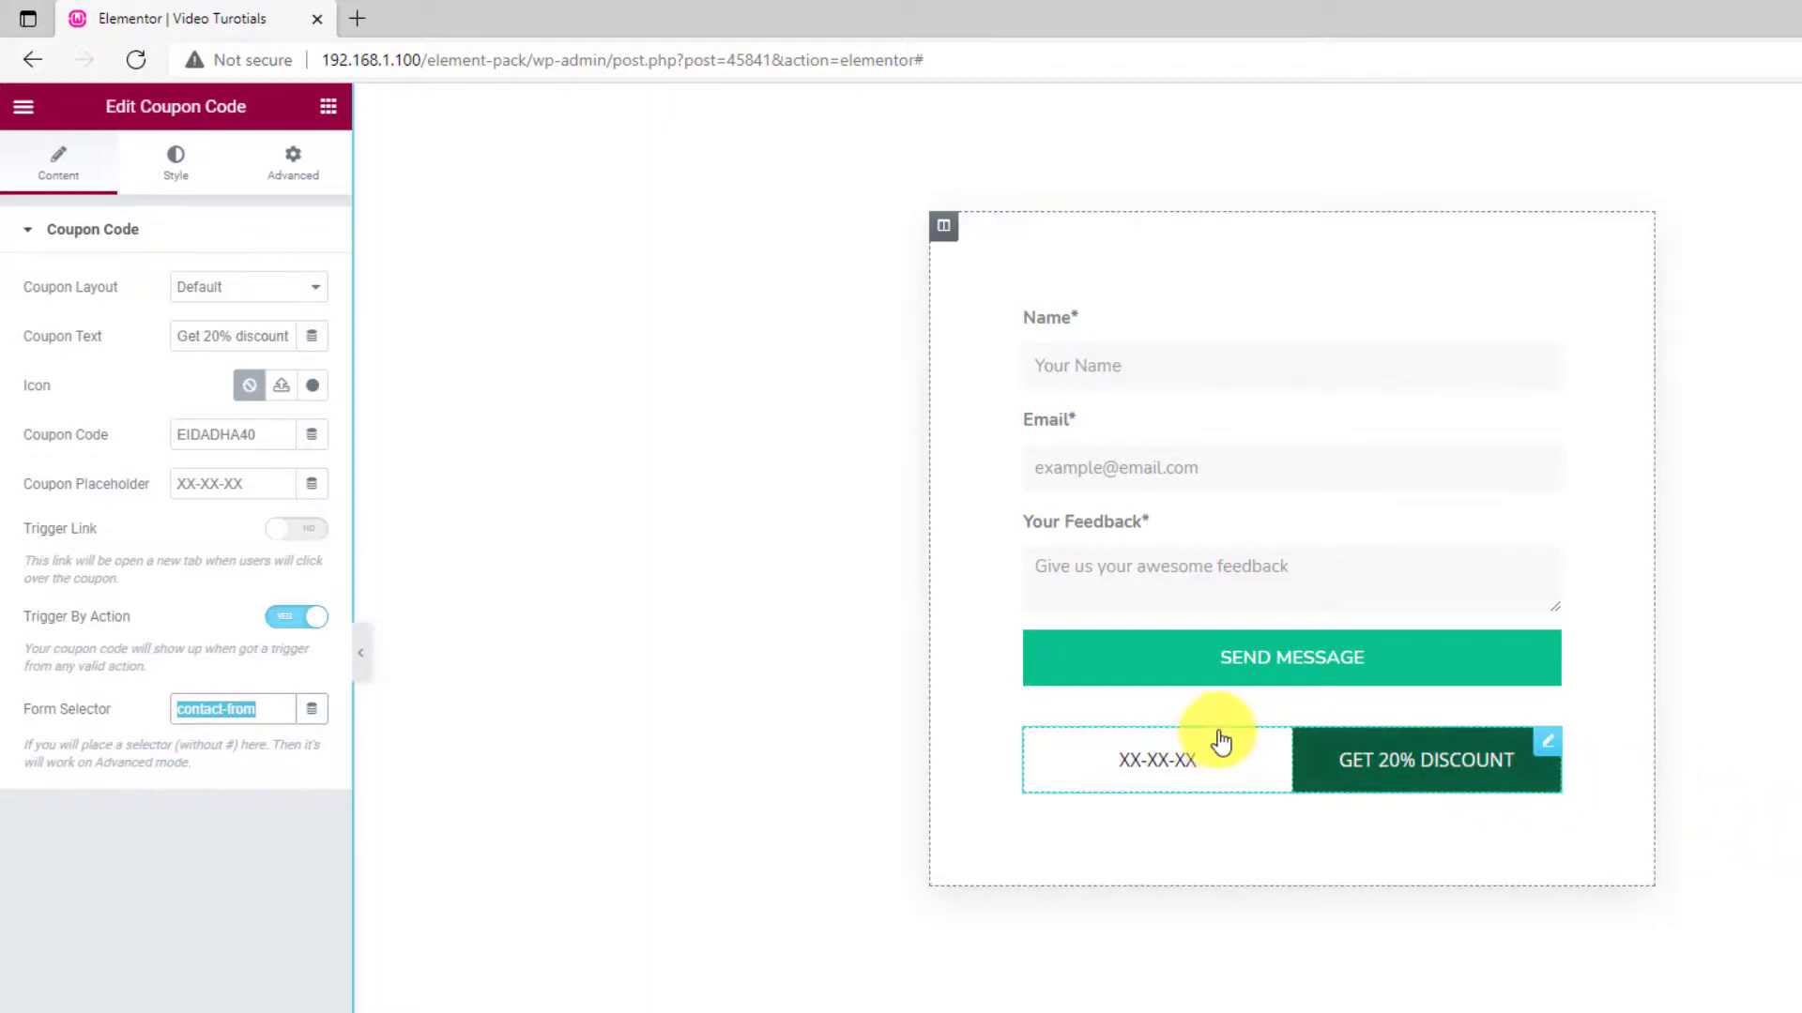
Show the coupon's Style options for reveal, message and code
click(174, 161)
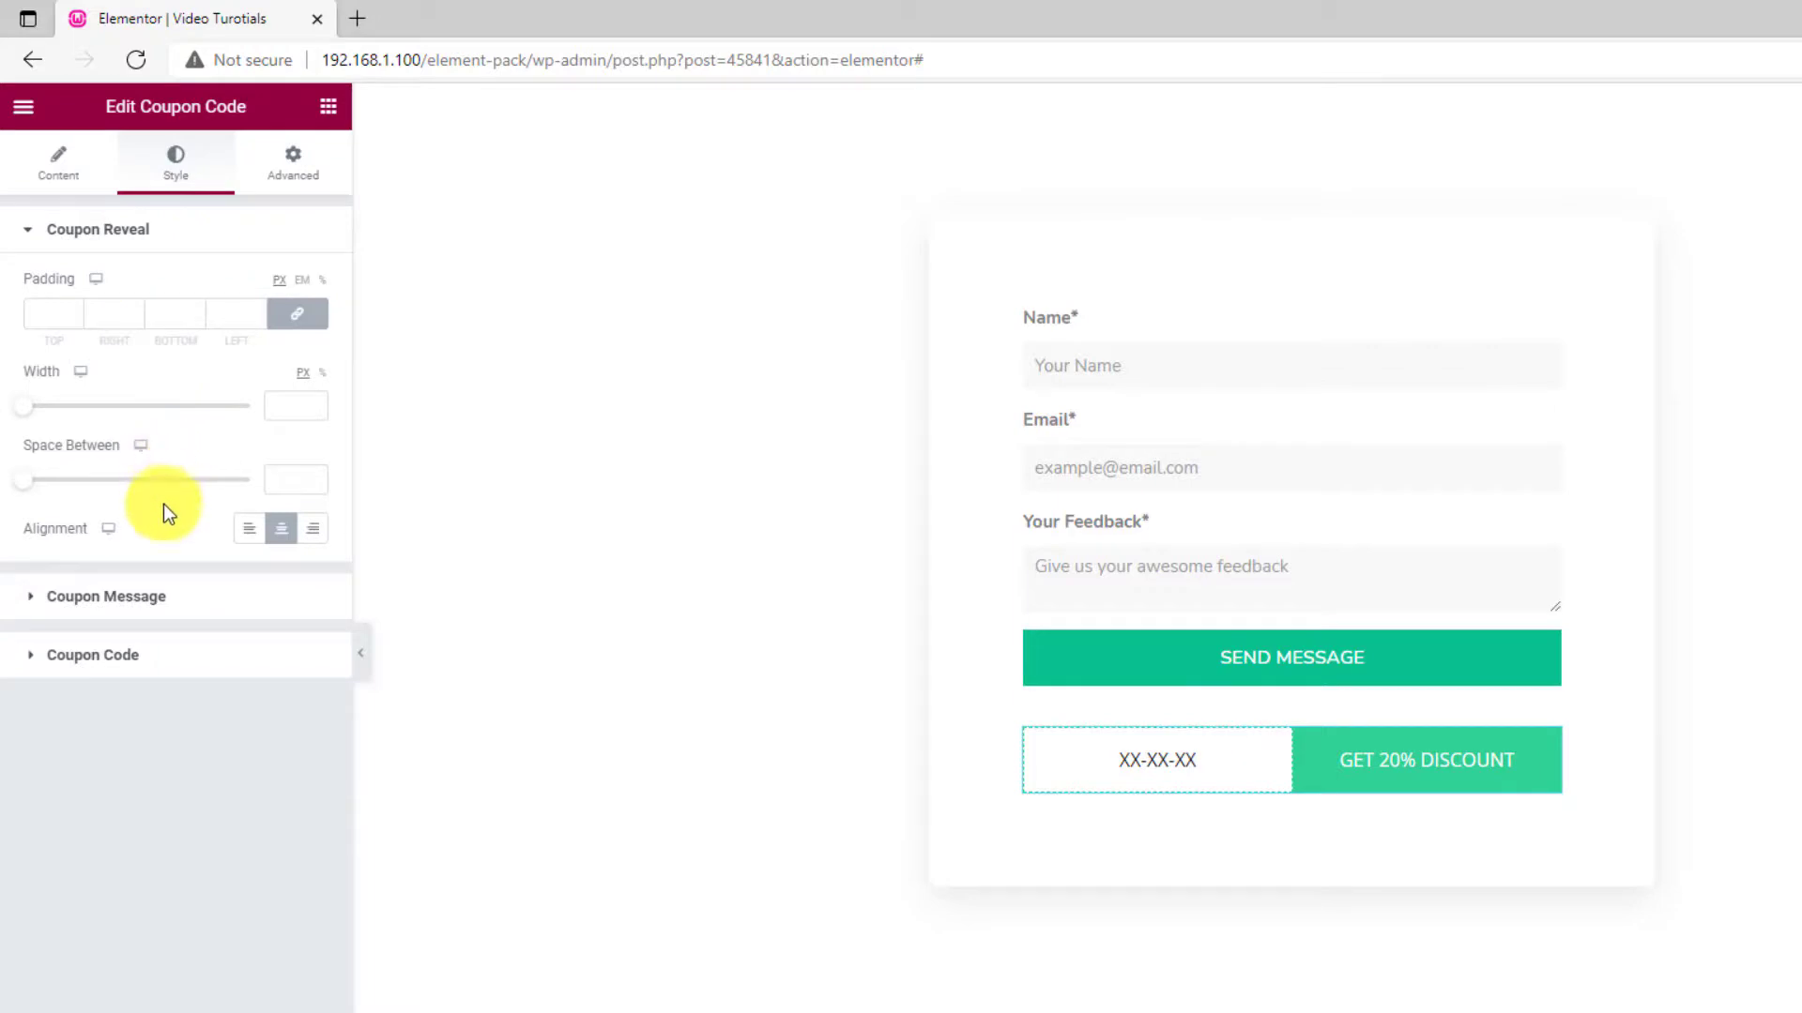
mouse_move(201, 689)
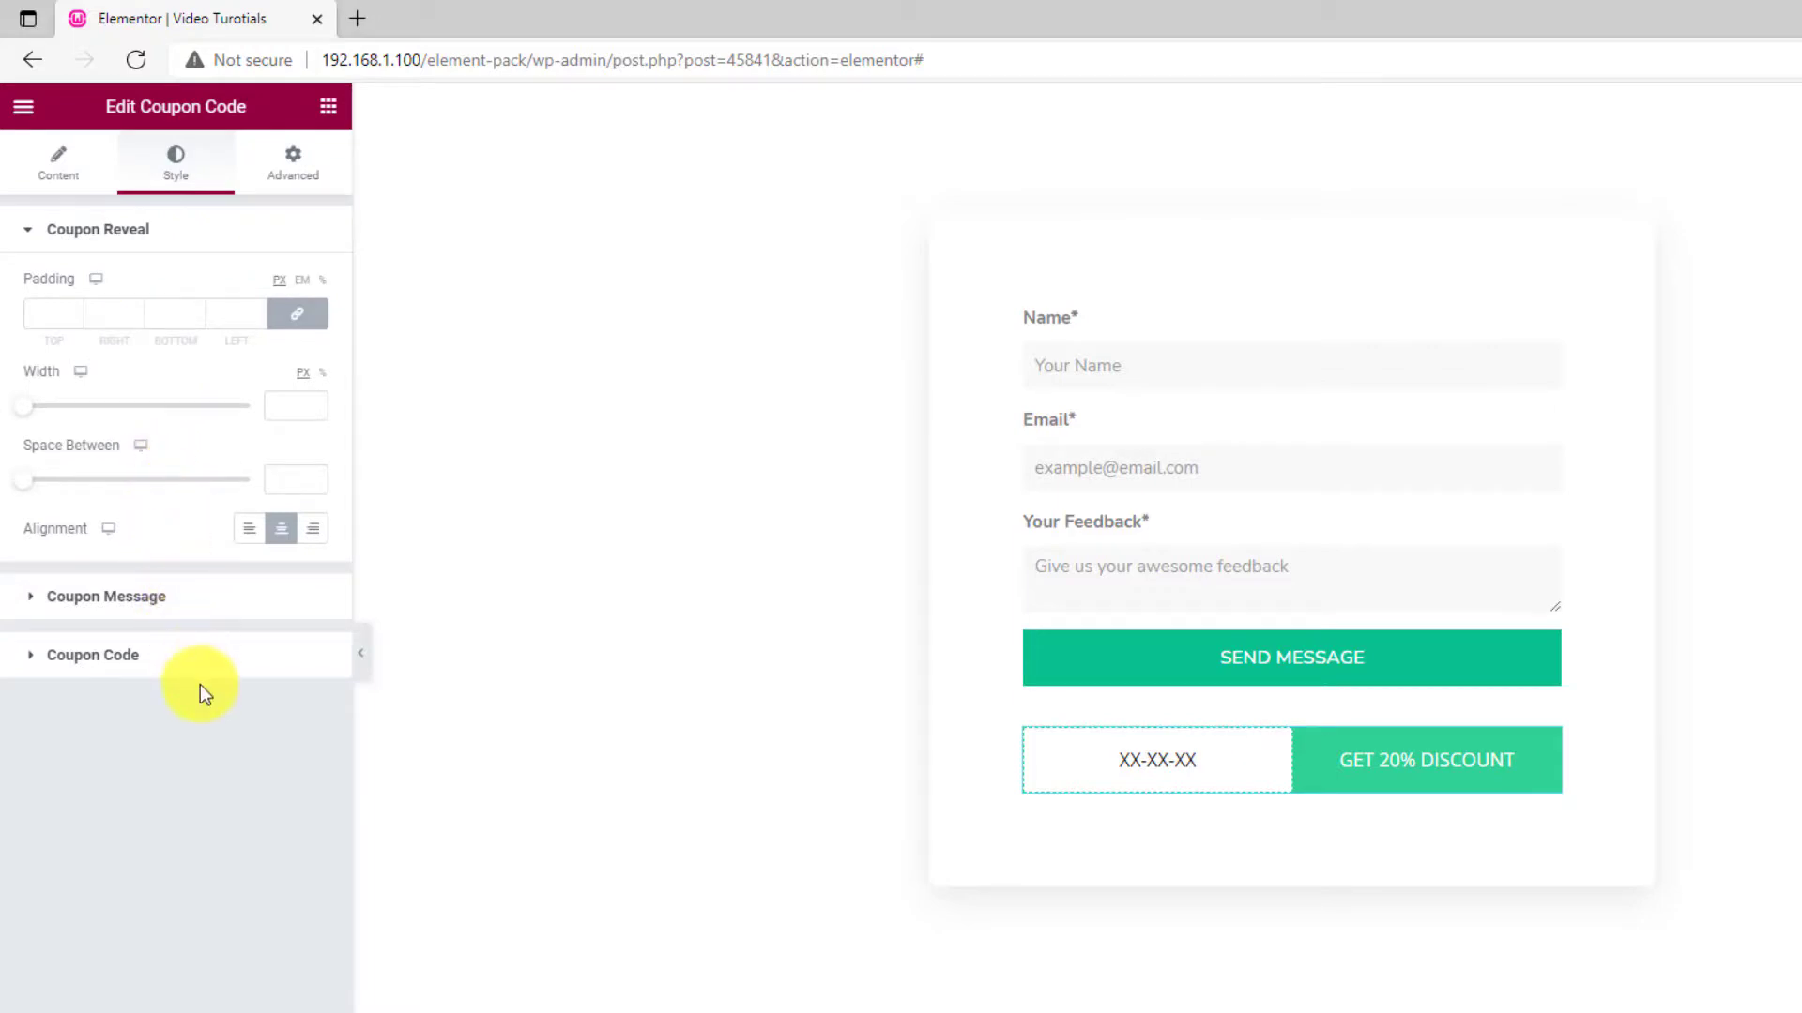